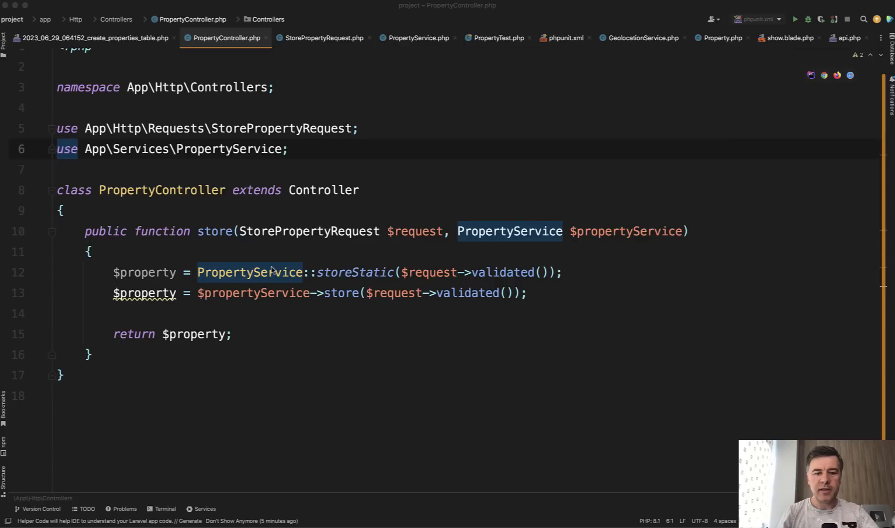
mouse_move(268, 276)
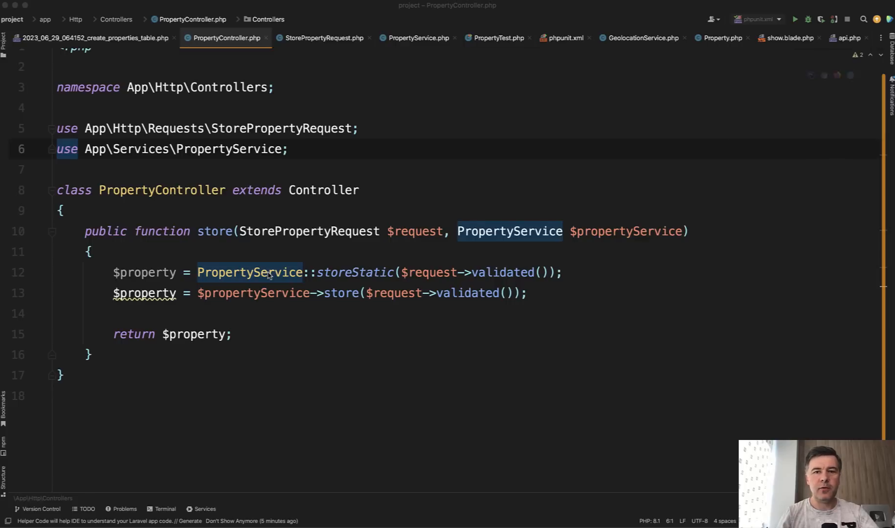
mouse_move(339, 288)
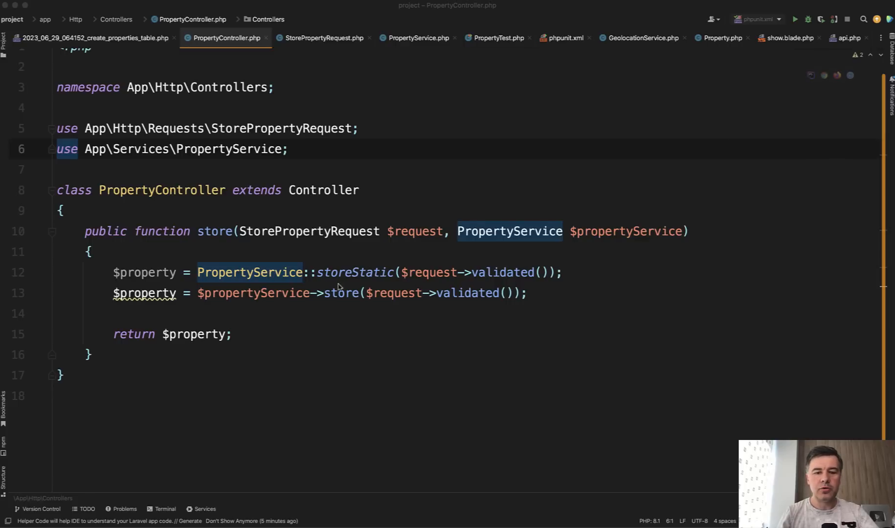
mouse_move(233, 280)
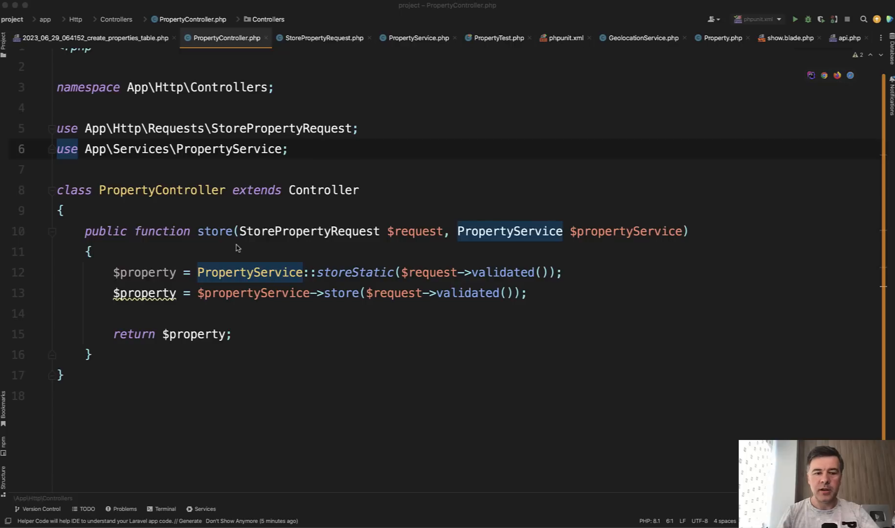
mouse_move(193, 325)
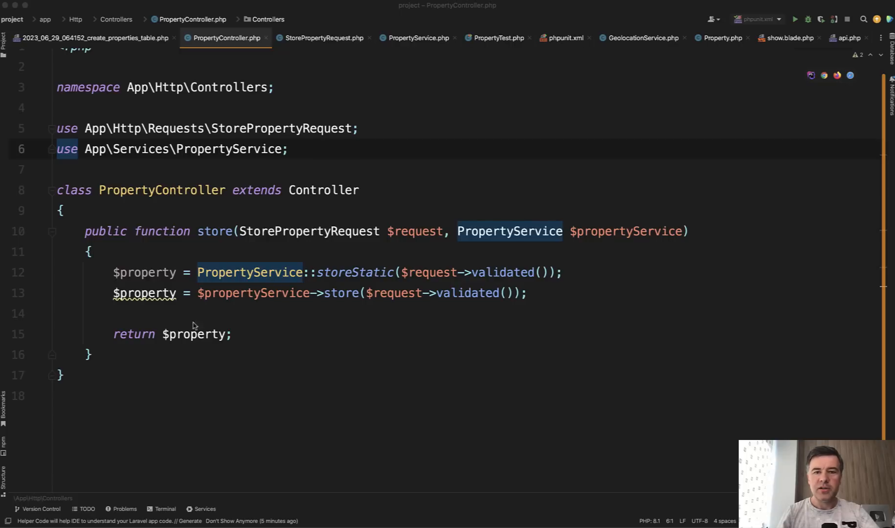
mouse_move(256, 301)
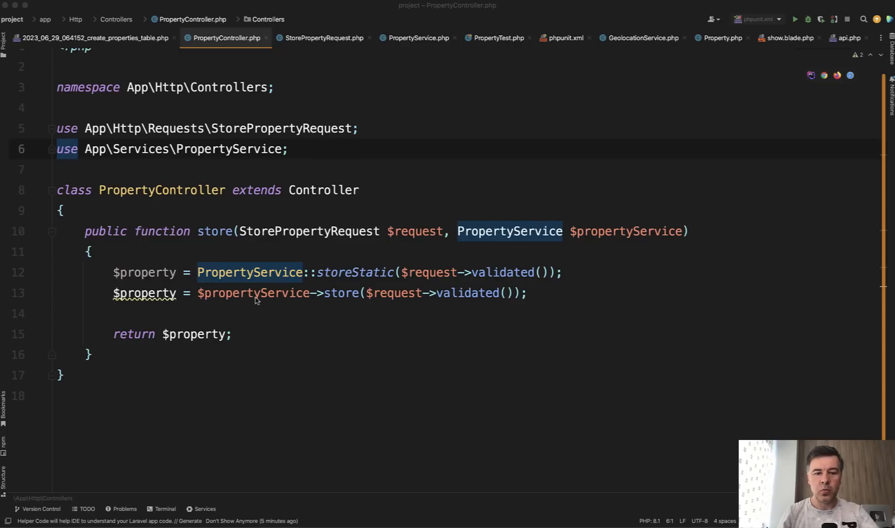
Inspect the injected service usage and the storeStatic definition in PropertyService, then return to PropertyController.
left_click(255, 293)
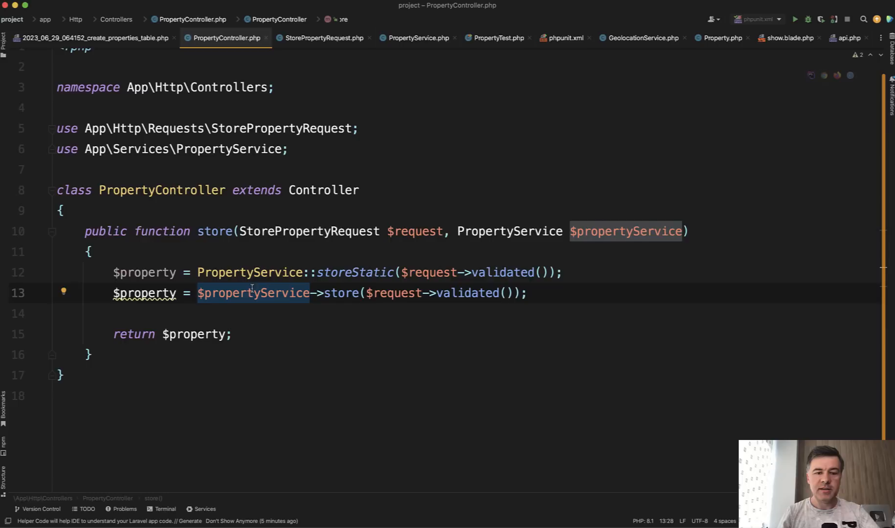
left_click(258, 272)
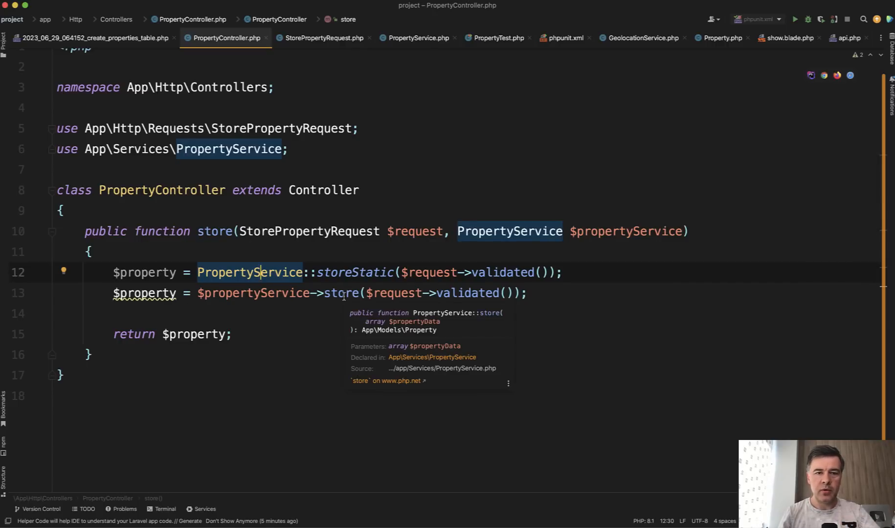
left_click(418, 38)
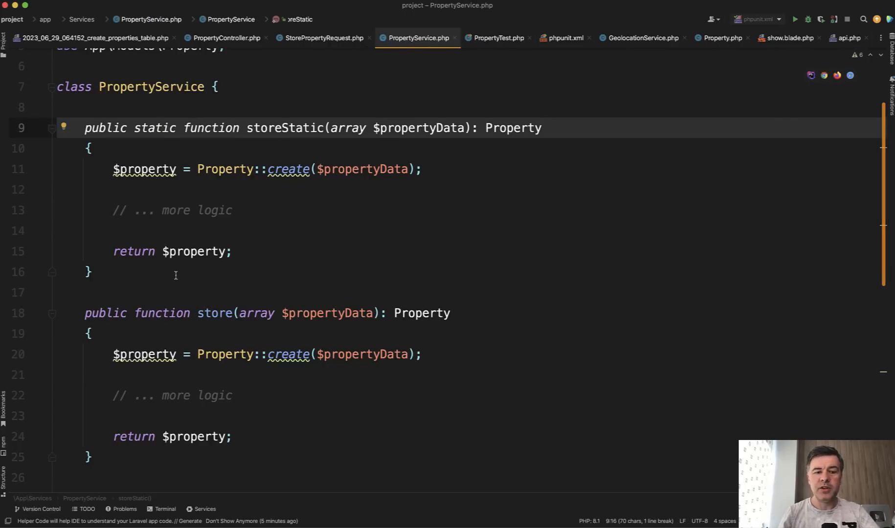
left_click(142, 230)
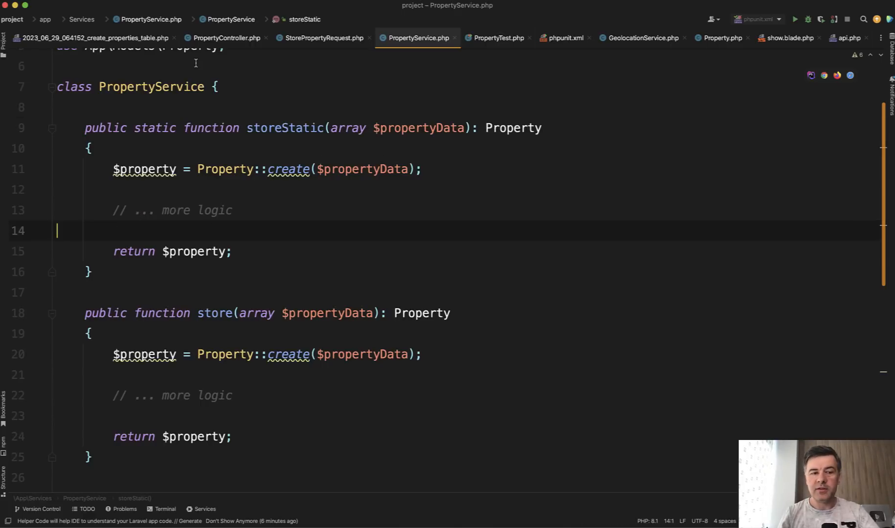
left_click(183, 313)
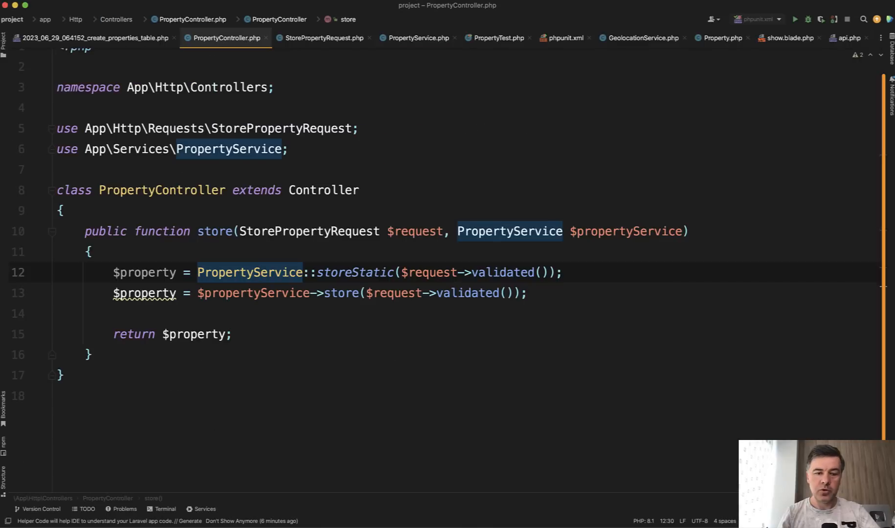
Remove the injected PropertyService parameter and comment out the instance-based store call.
double_click(250, 272)
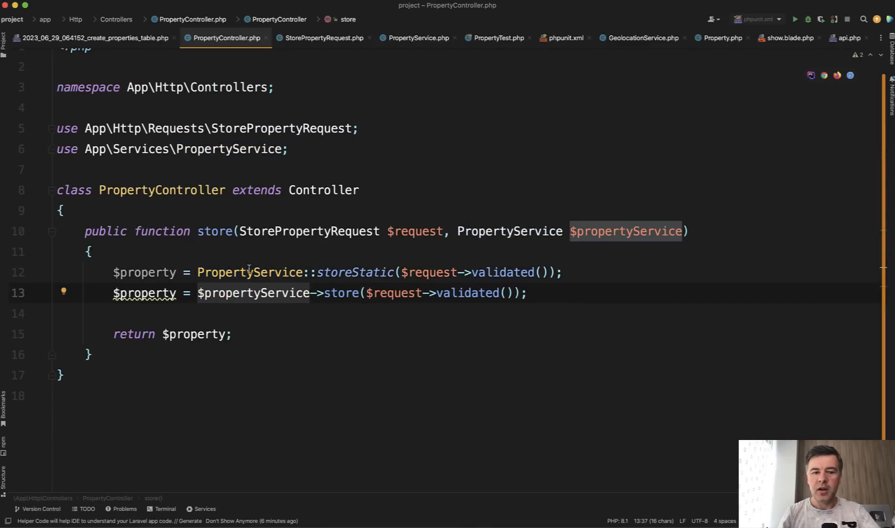
key("cmd+/")
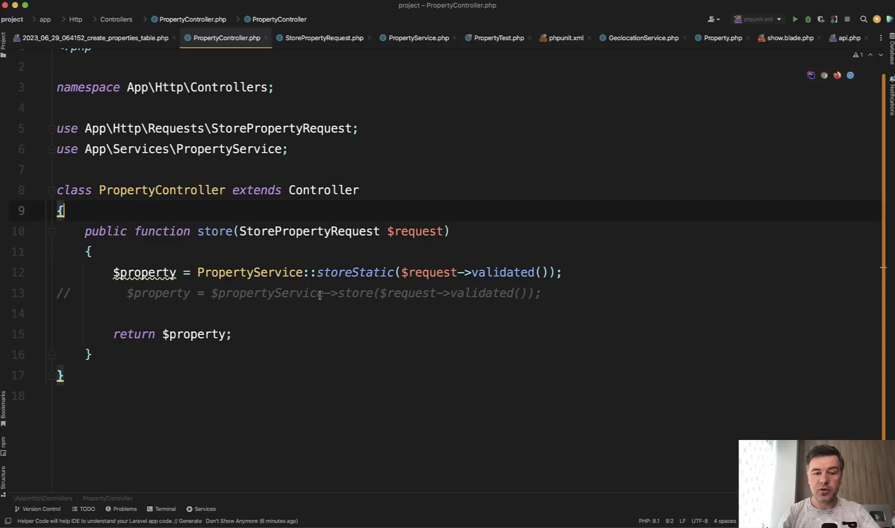
double_click(355, 272)
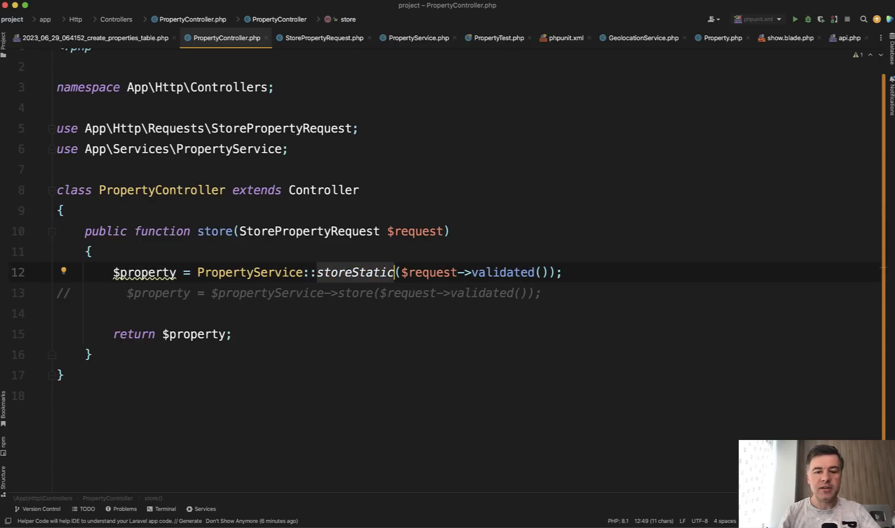
left_click(417, 38)
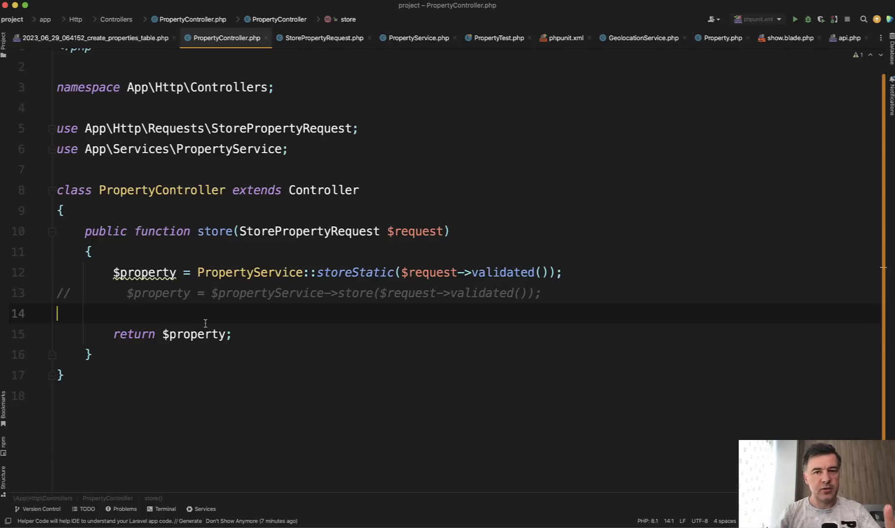
left_click(418, 38)
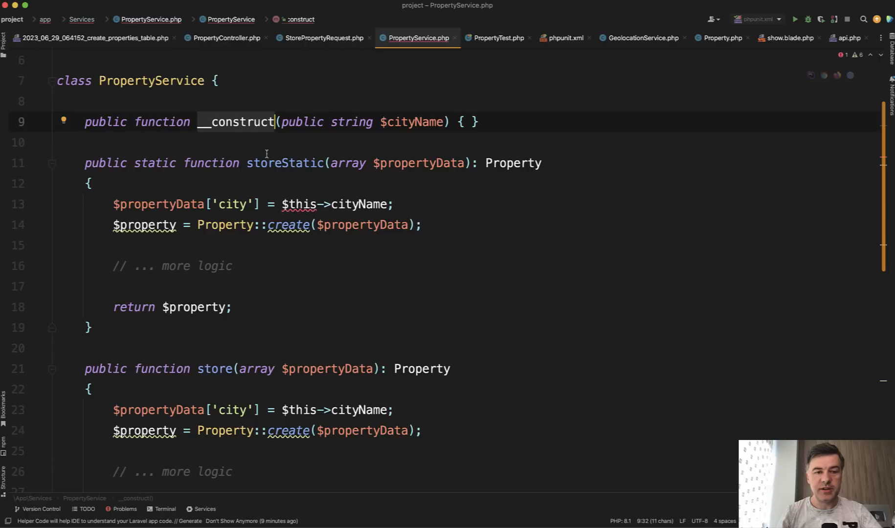
Review storeStatic's use of $this->cityName, which PhpStorm flags as invalid outside object context.
left_click(284, 162)
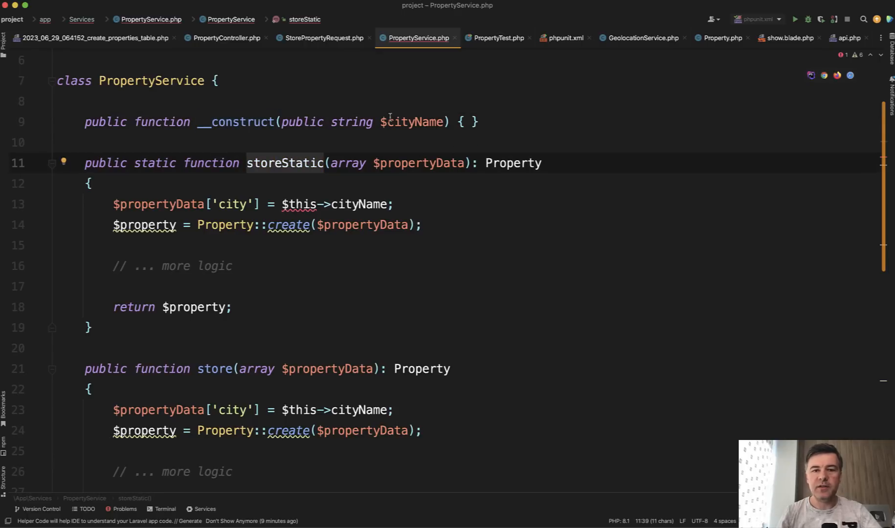
left_click(413, 121)
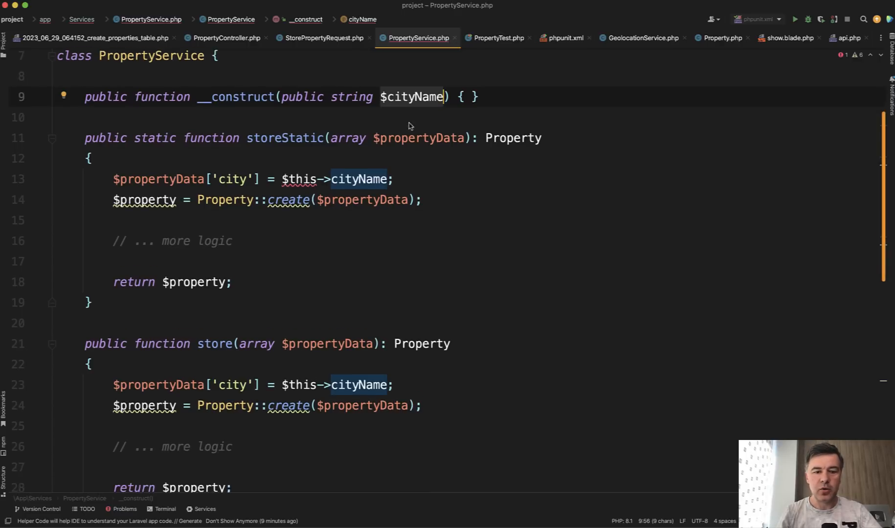
scroll("down", 3)
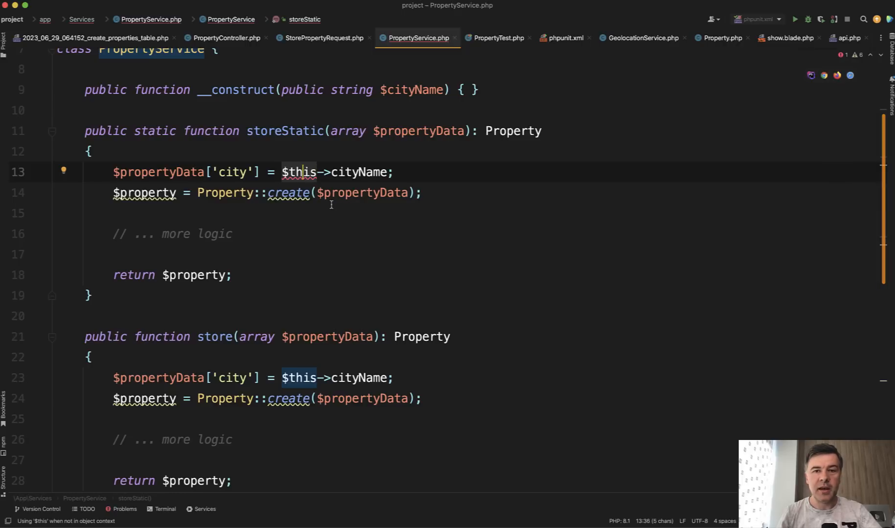
mouse_move(282, 137)
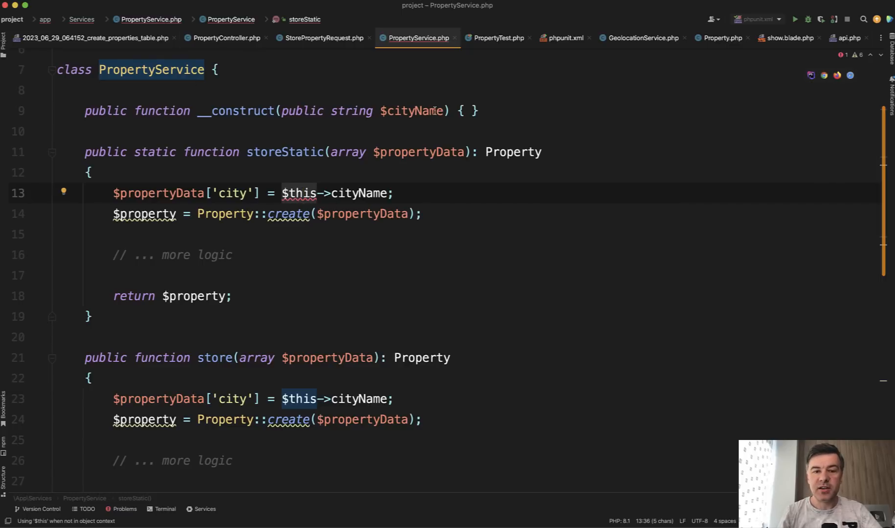
In the controller, create $service = new PropertyService('London') and call $service->store on it.
left_click(224, 38)
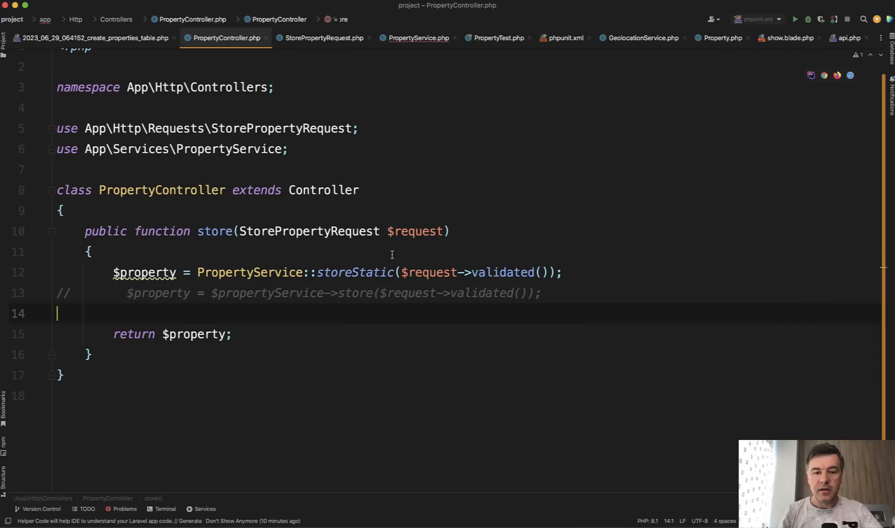
mouse_move(344, 309)
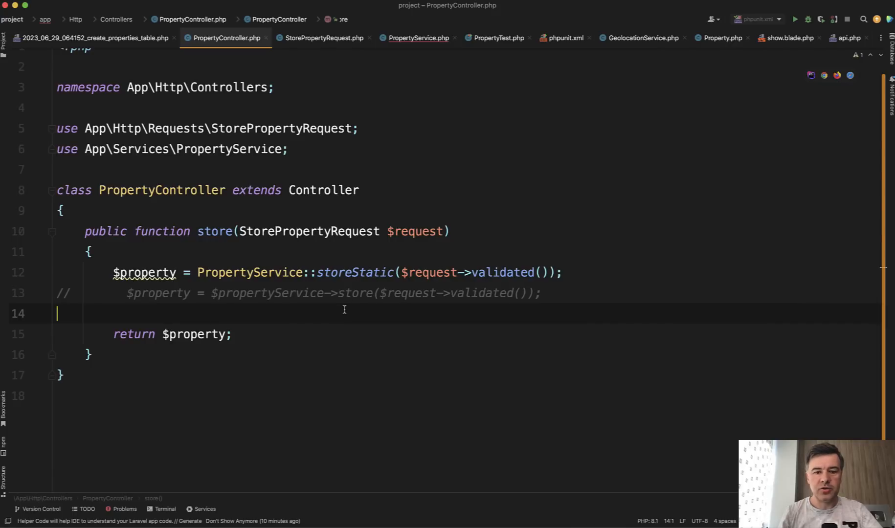
type("new PropertyService('")
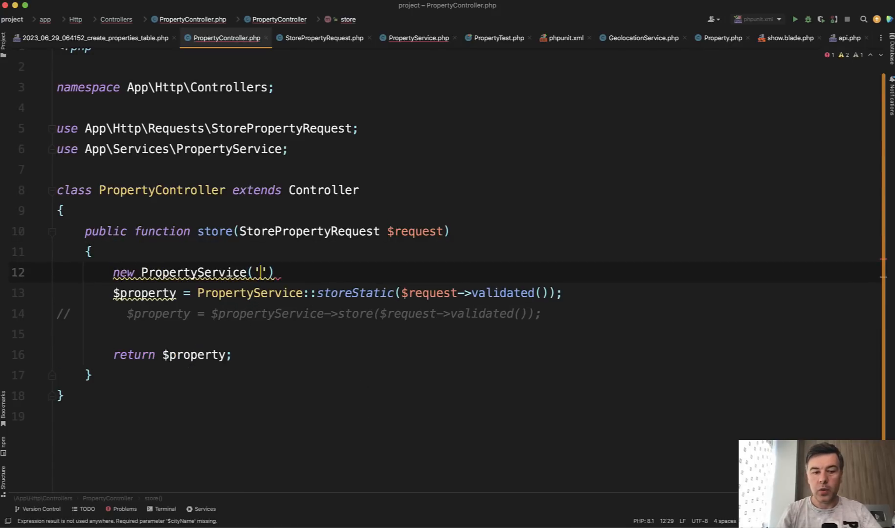
type("London")
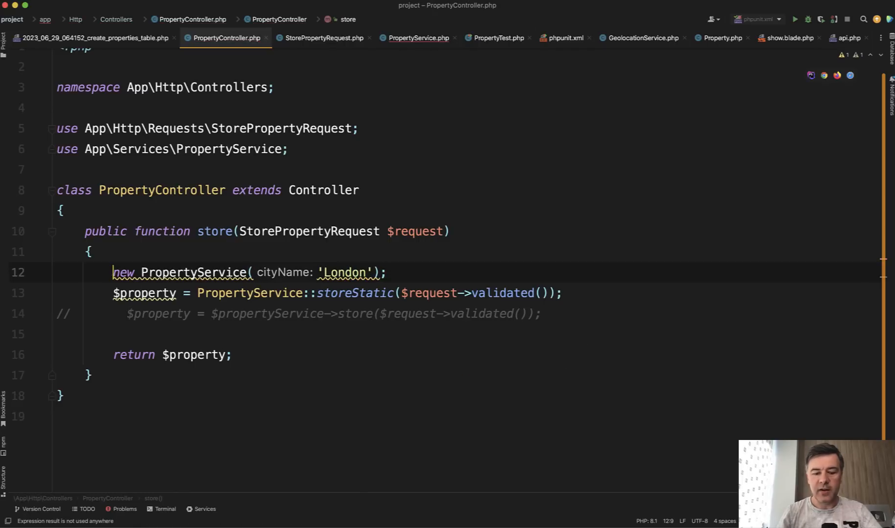
type("$service =")
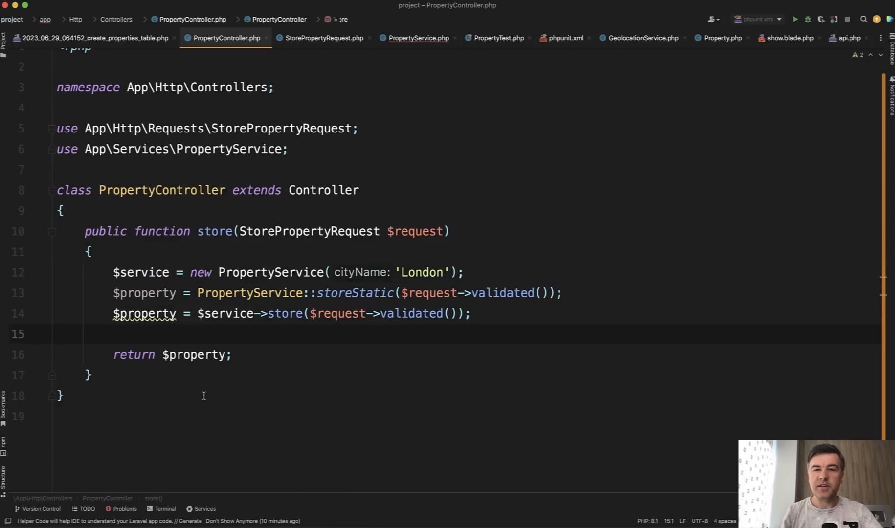
mouse_move(243, 340)
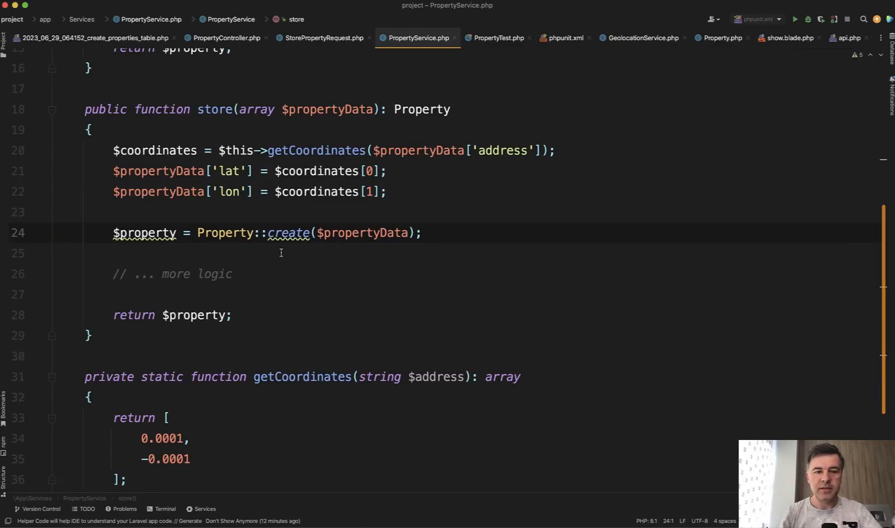
In storeStatic, replace $this-> before getCoordinates with static::.
scroll("down", 3)
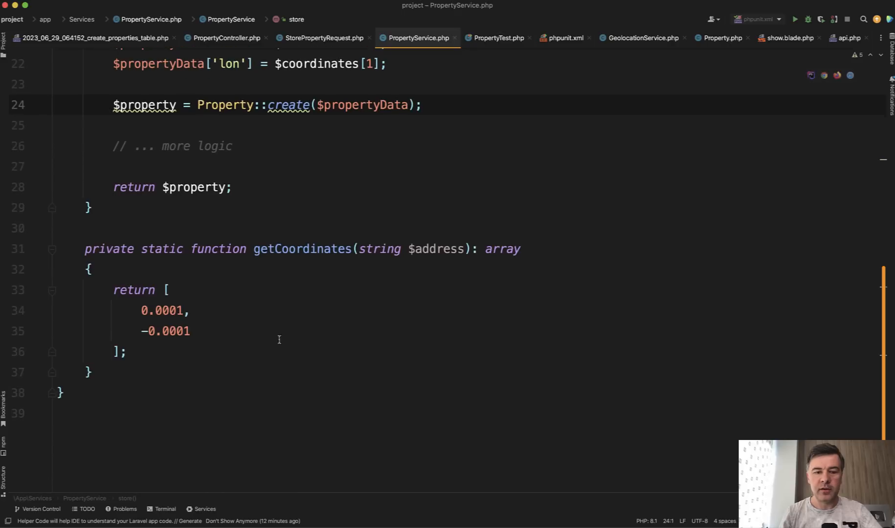
key("Backspace")
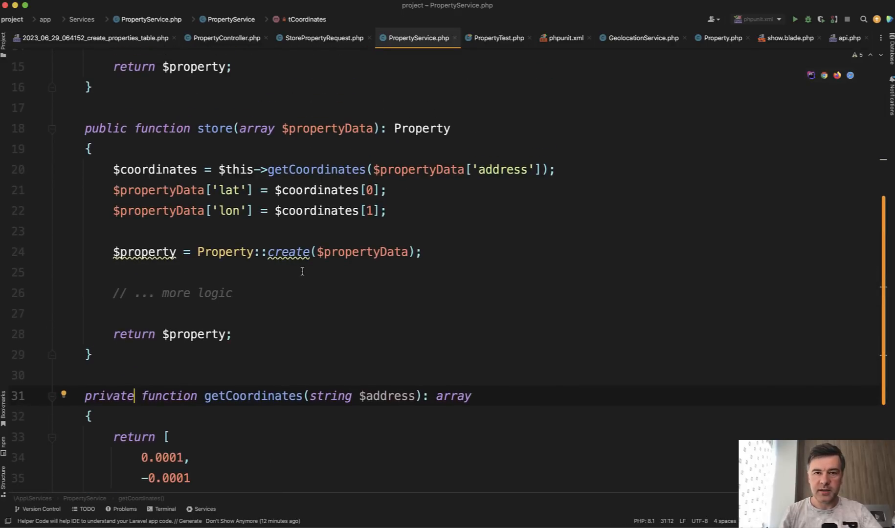
left_click(87, 149)
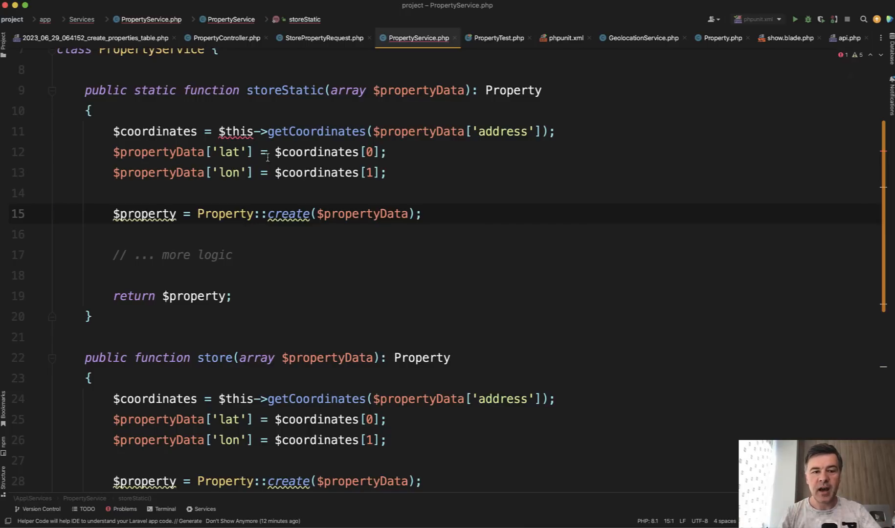
double_click(236, 131)
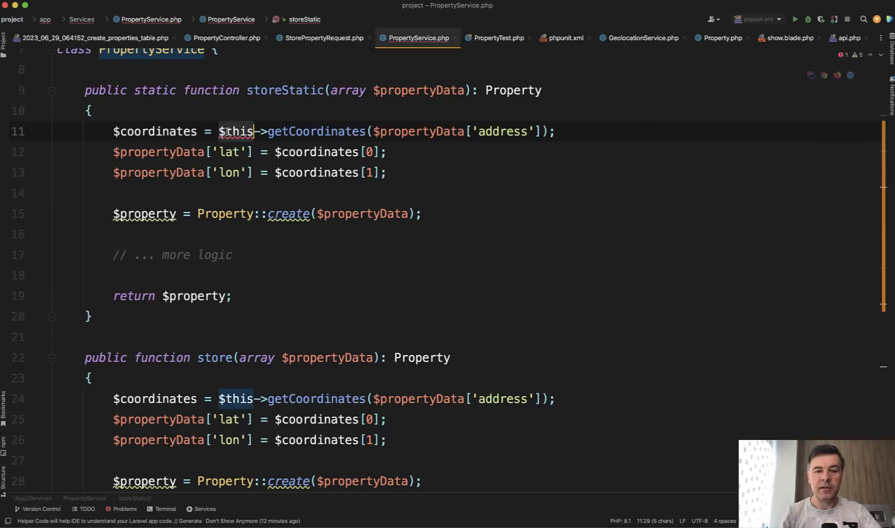
type("sta")
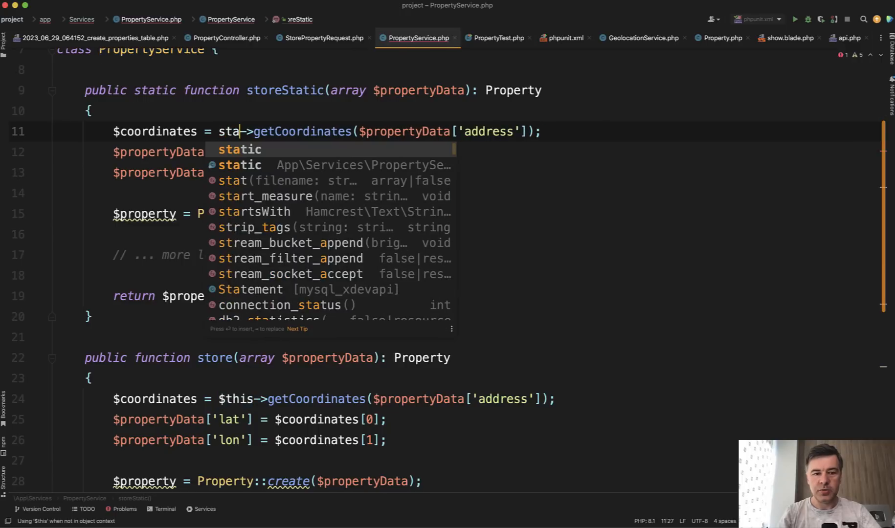
key("Enter")
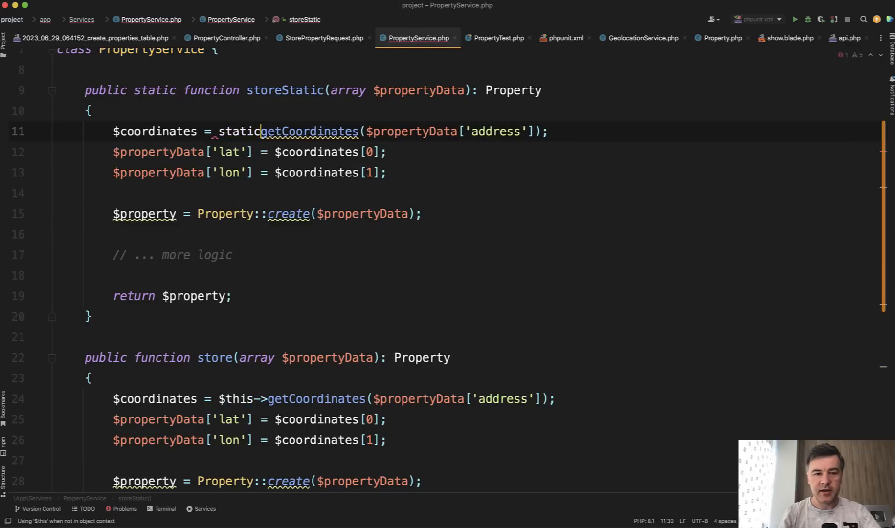
type("::")
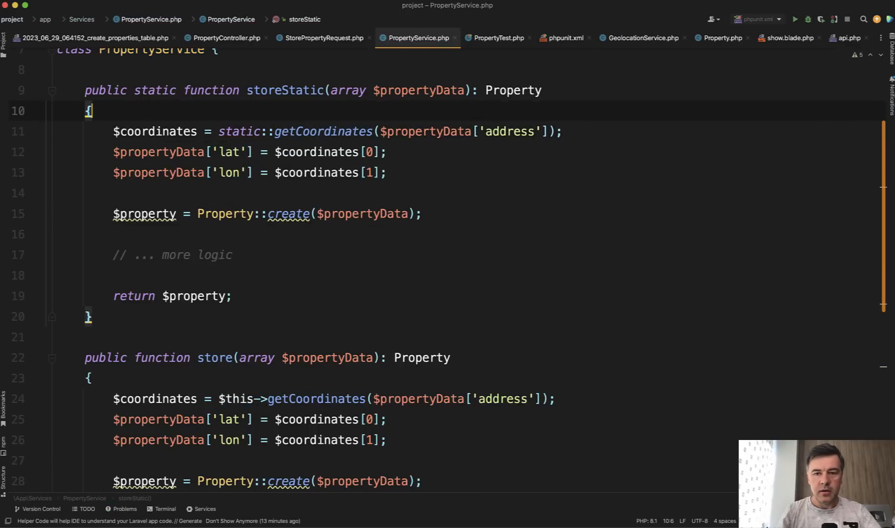
Scroll to the private getCoordinates method and the store method's GeolocationService coordinates calls.
scroll("down", 3)
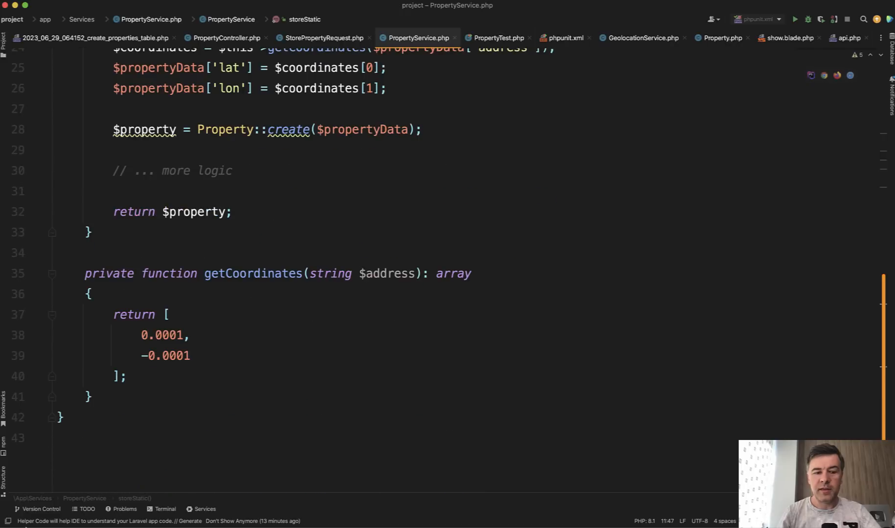
type("st")
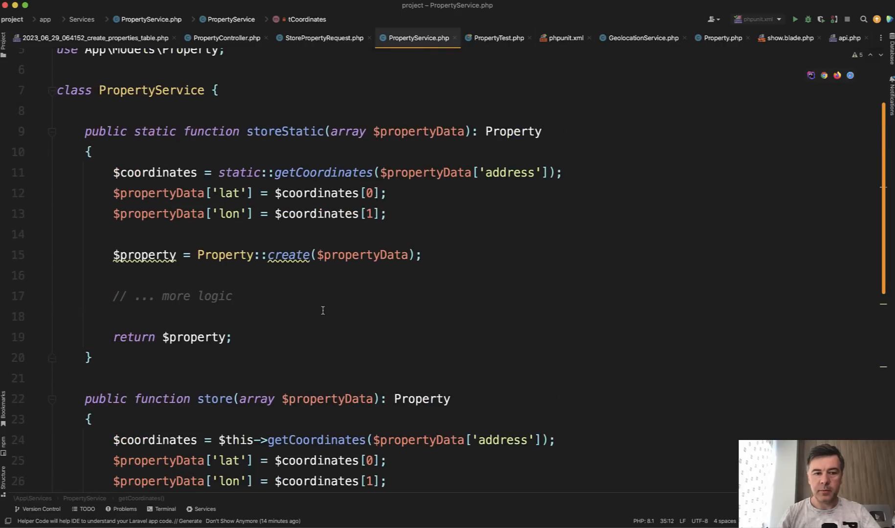
type("sByAddres")
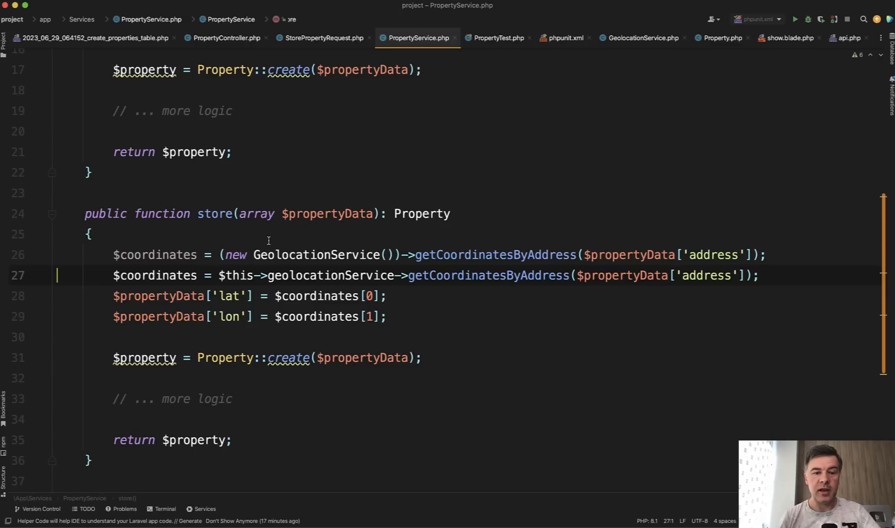
double_click(488, 275)
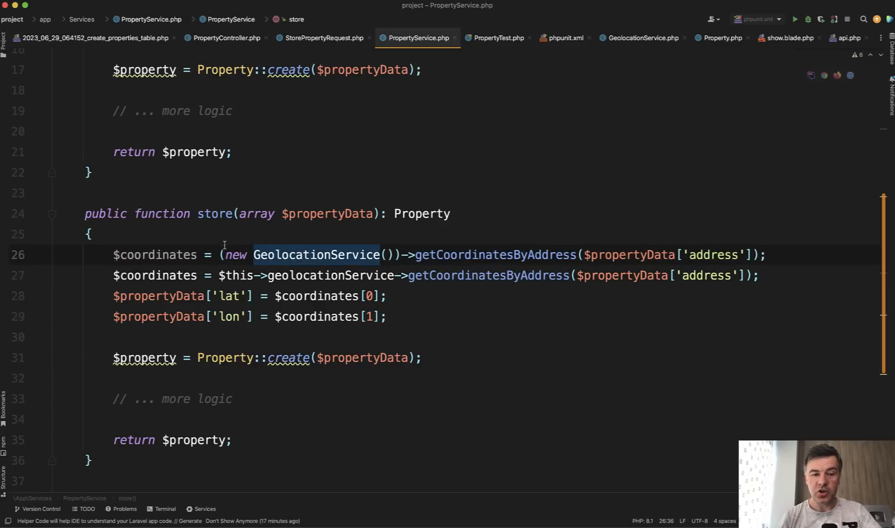
mouse_move(317, 275)
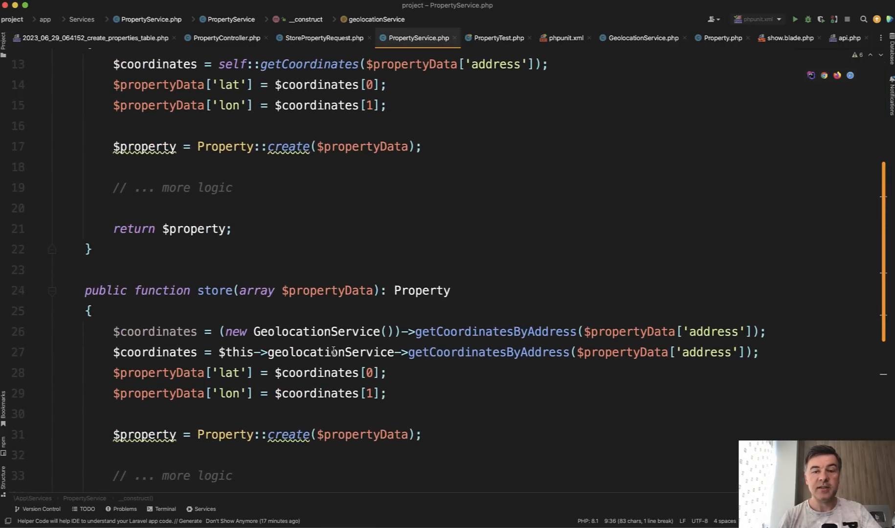
double_click(330, 352)
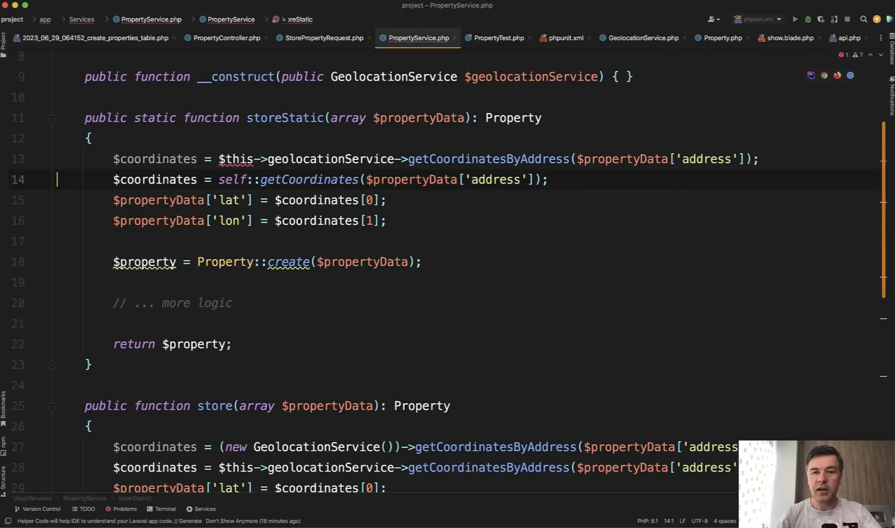
mouse_move(215, 141)
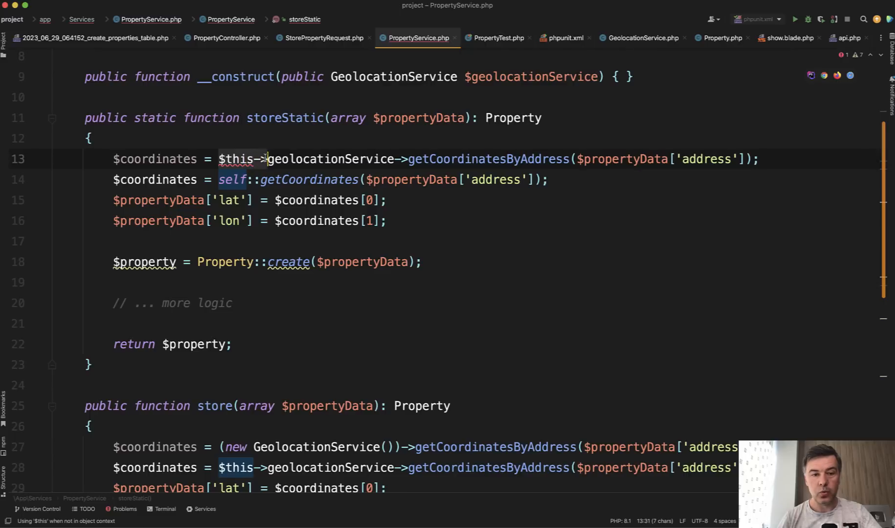
Reach the injected geolocationService in storeStatic via self:: instead of $this, dismissing the completion popup.
type("self::")
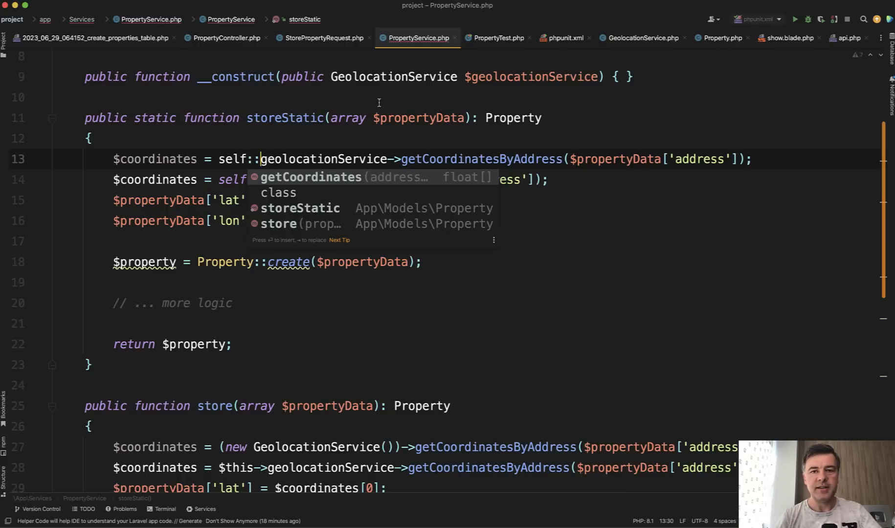
left_click(496, 38)
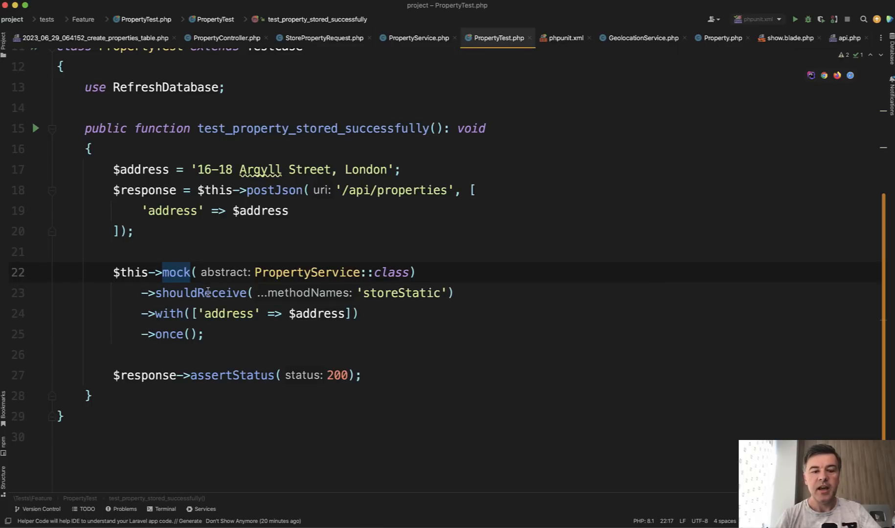
Highlight the PropertyService mock expecting storeStatic once in PropertyTest, then switch back to PropertyController.
double_click(198, 293)
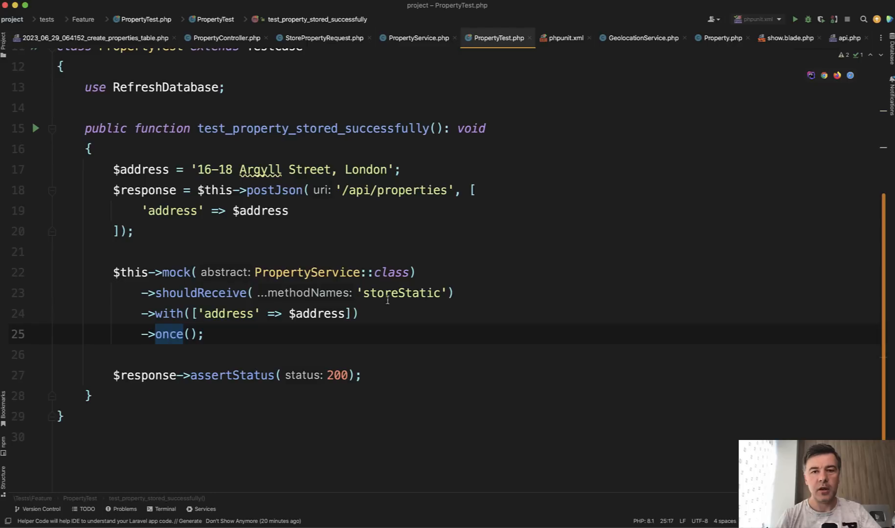
left_click(405, 292)
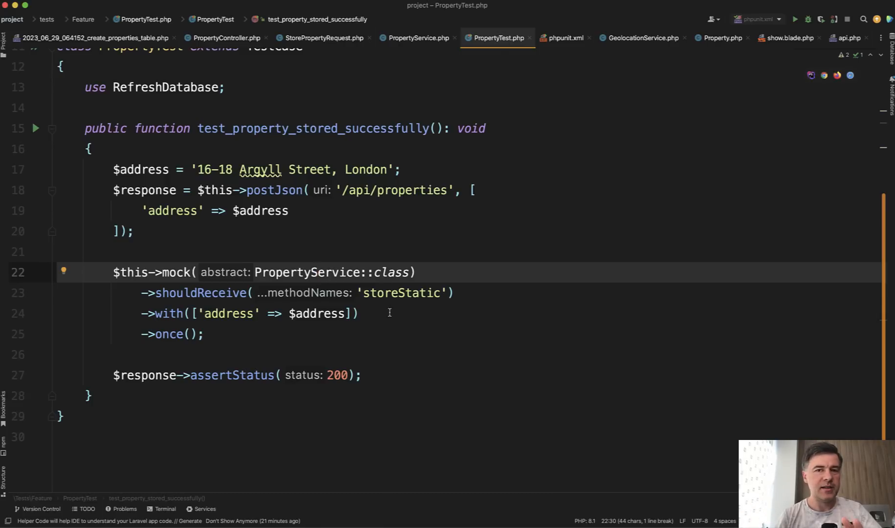
left_click(224, 38)
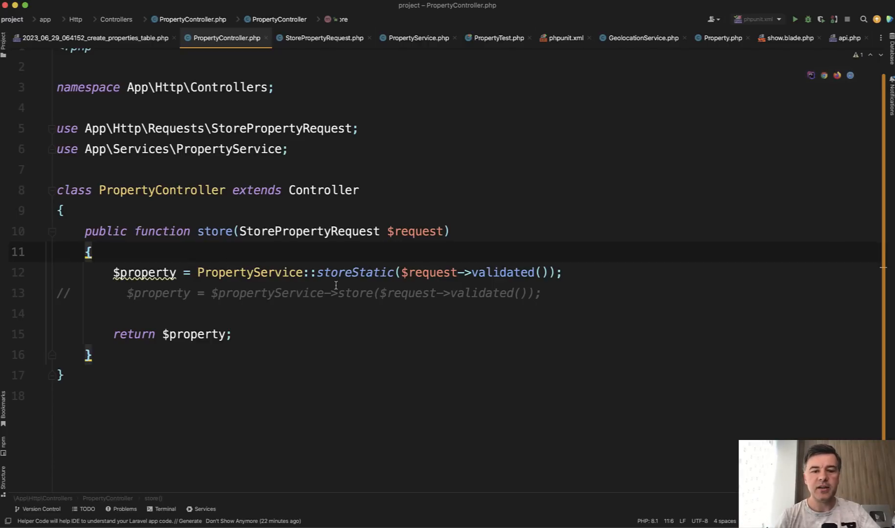
Bring up PropertyController's store method calling PropertyService::storeStatic.
left_click(418, 38)
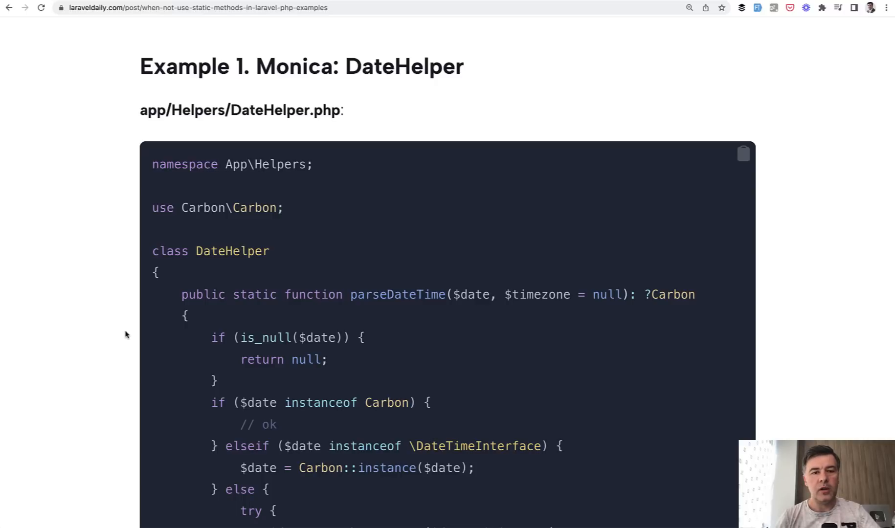
mouse_move(143, 264)
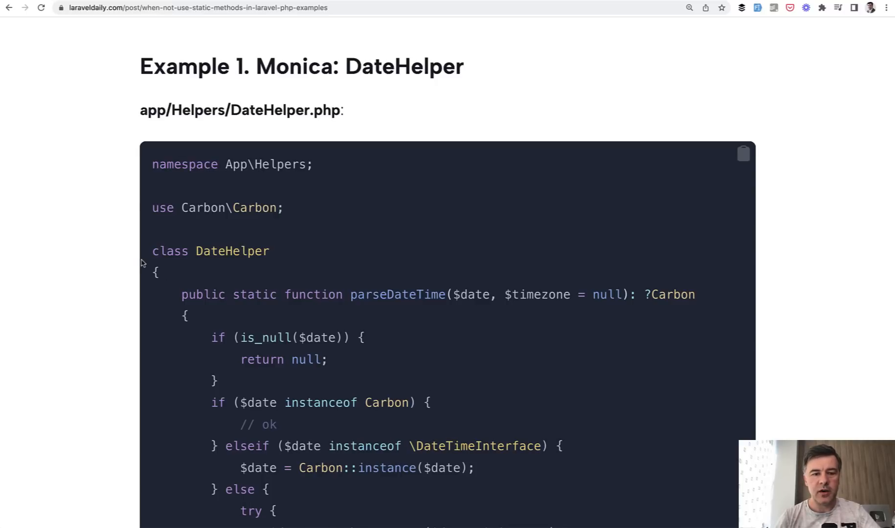
Scroll through Example 1, Monica's DateHelper, highlighting the static parseDateTime method name.
scroll("down", 3)
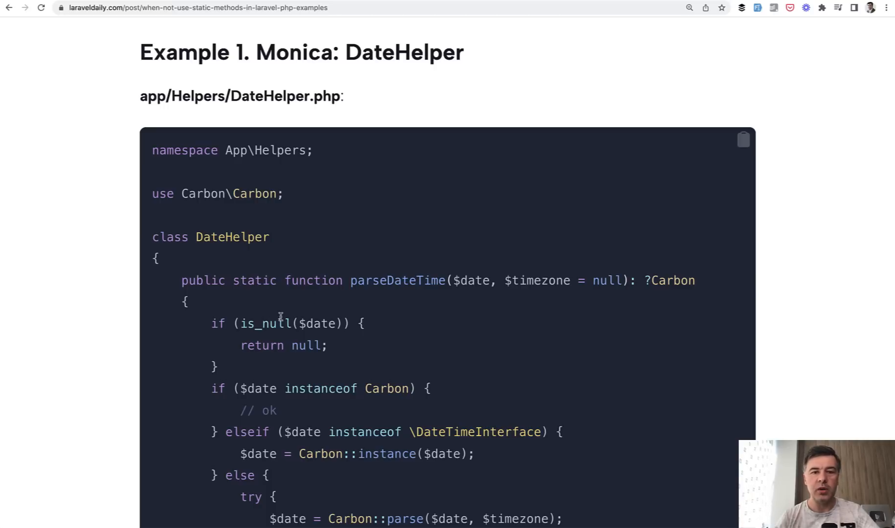
scroll("down", 3)
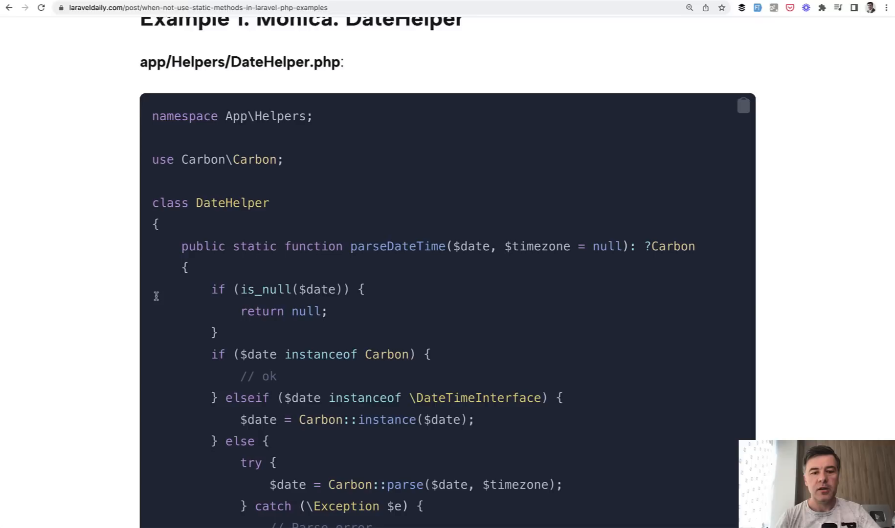
scroll("down", 3)
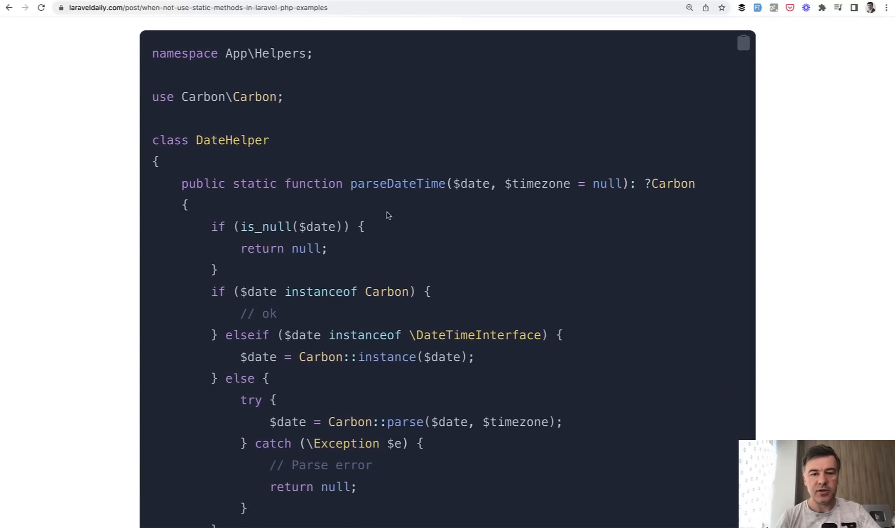
double_click(398, 183)
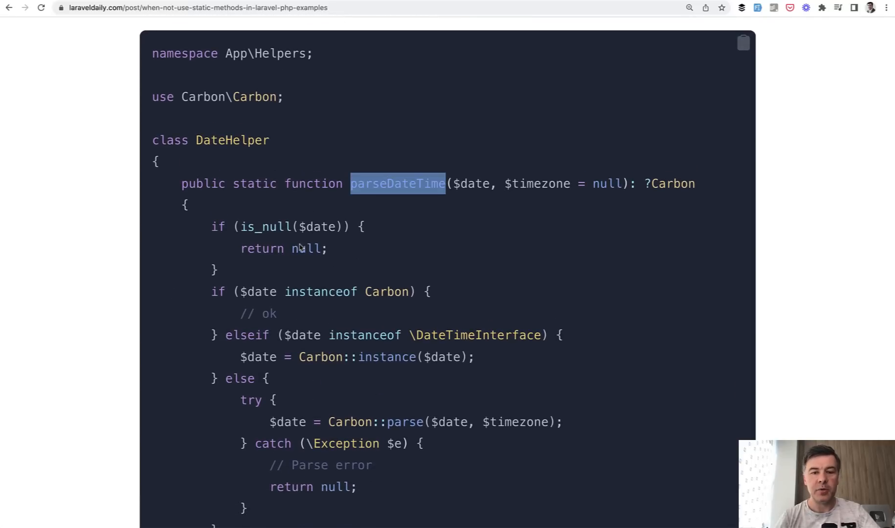
scroll("down", 3)
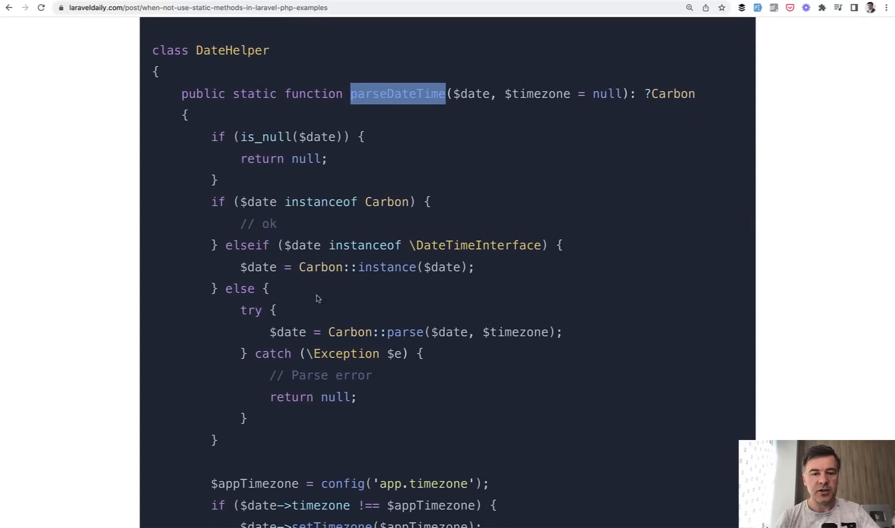
scroll("down", 3)
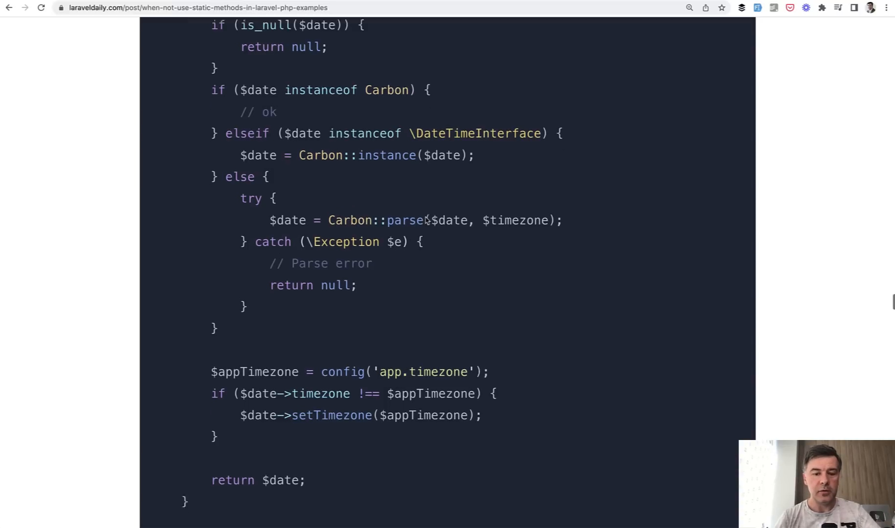
Scroll through the UserFactory.php and ContactTest.php usages of parseDateTime to Example 2.
scroll("down", 3)
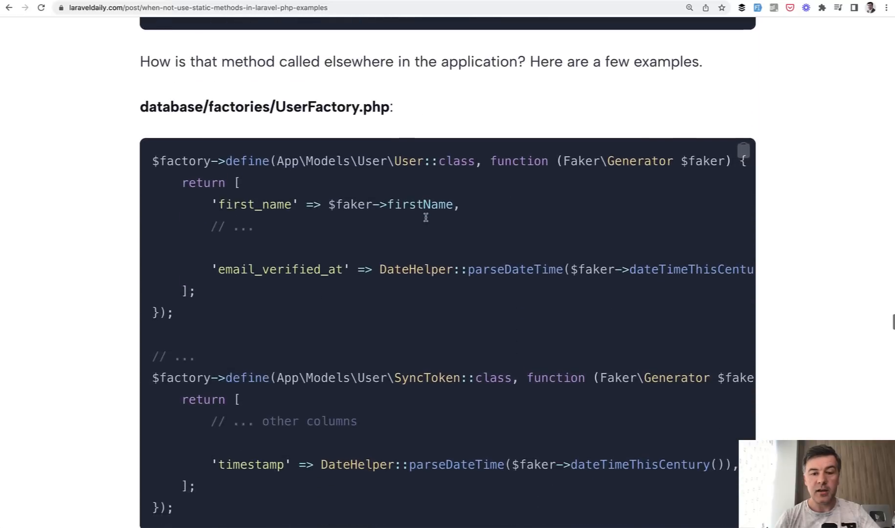
scroll("down", 3)
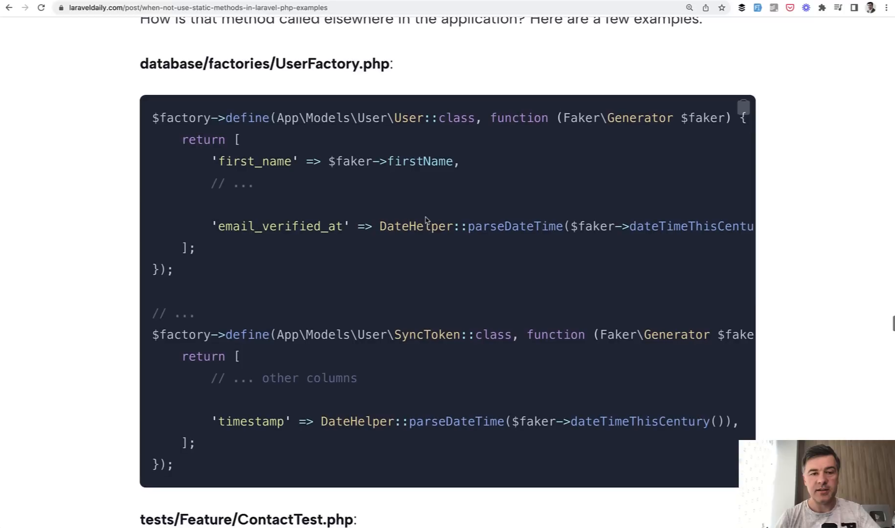
mouse_move(427, 230)
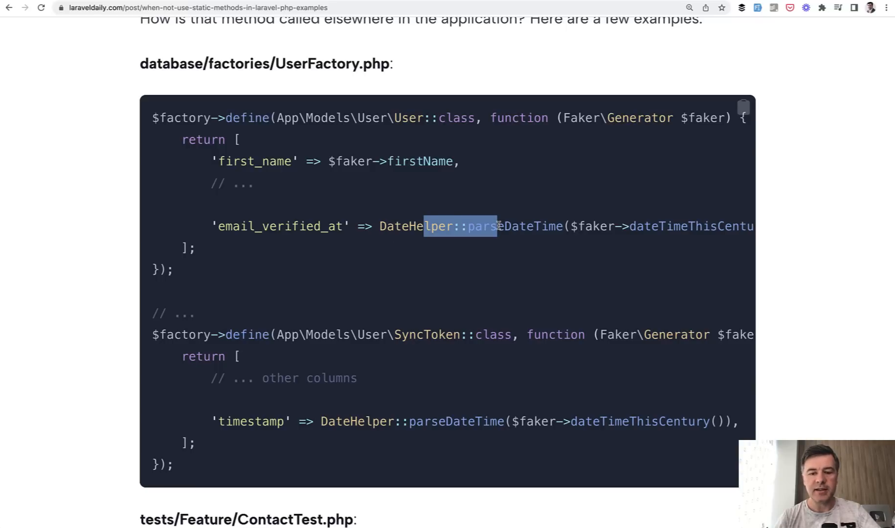
scroll("down", 3)
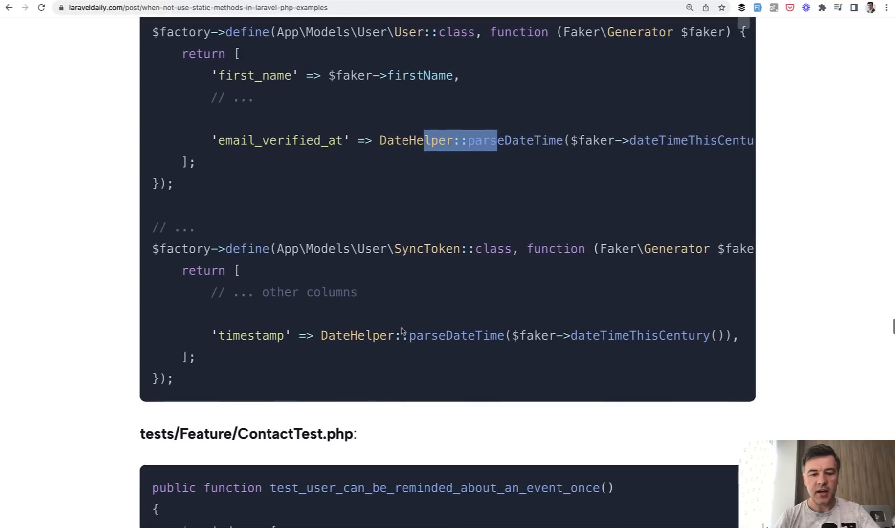
scroll("down", 3)
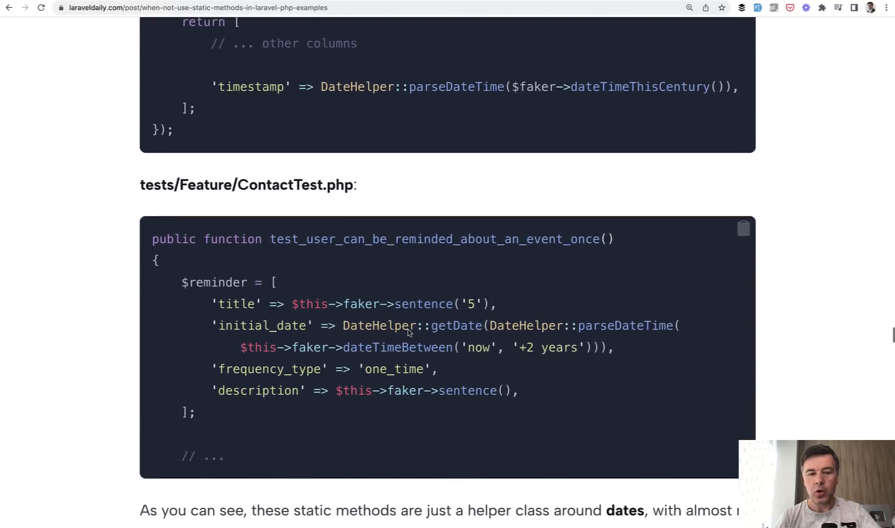
scroll("down", 3)
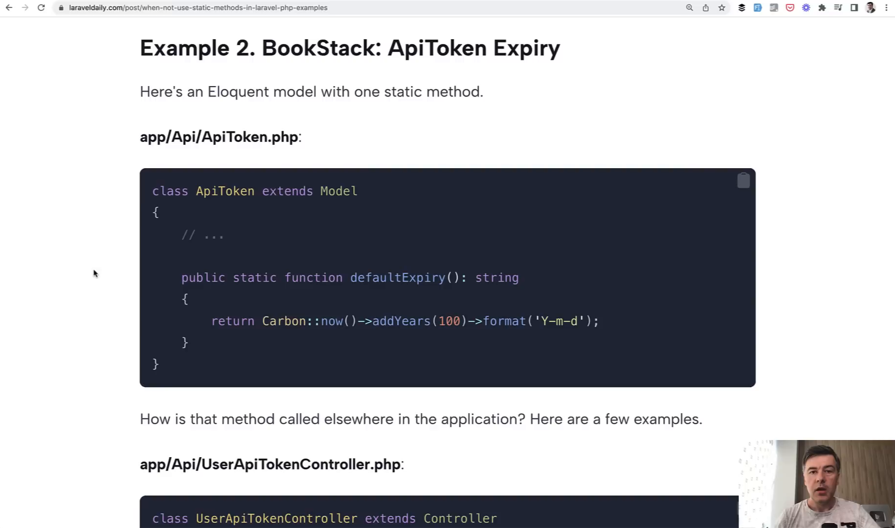
mouse_move(129, 158)
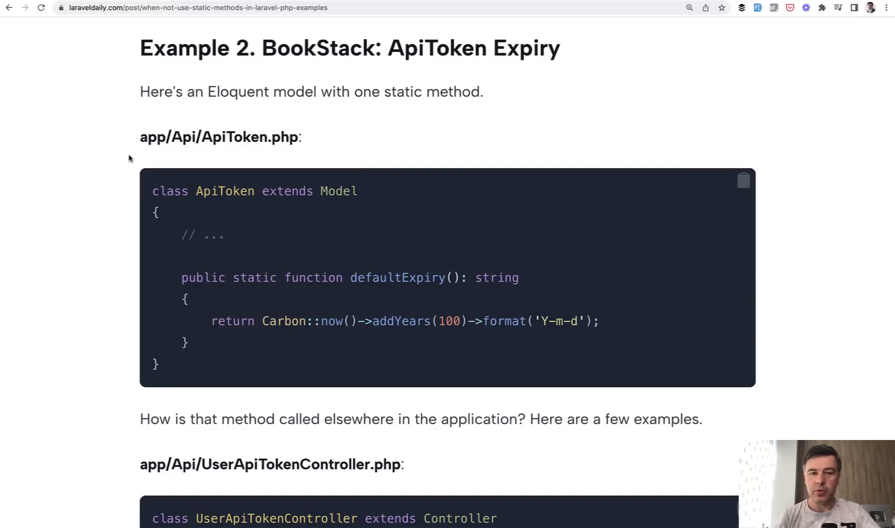
mouse_move(96, 239)
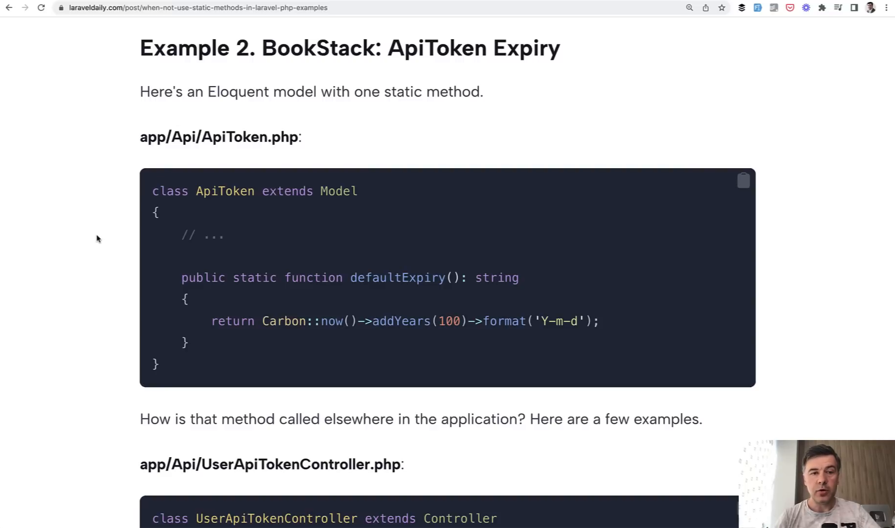
Scroll through Example 2, BookStack's ApiToken class with static defaultExpiry.
scroll("up", 3)
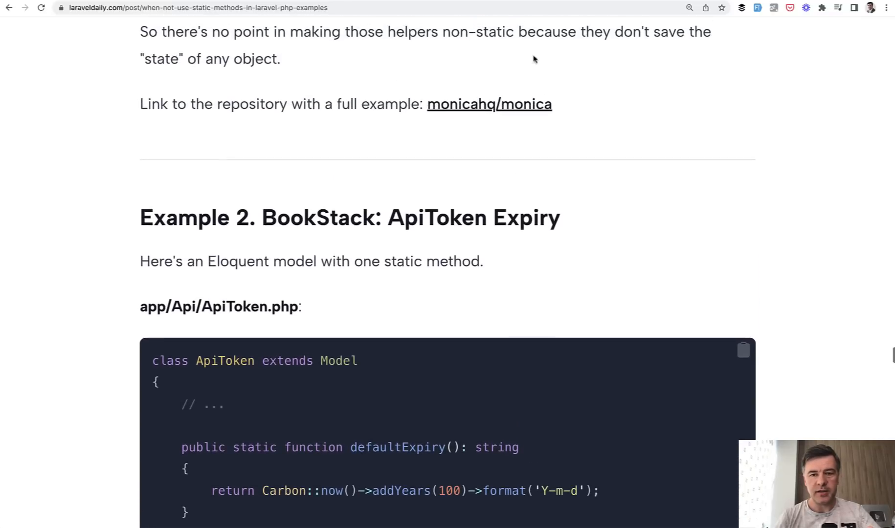
scroll("down", 3)
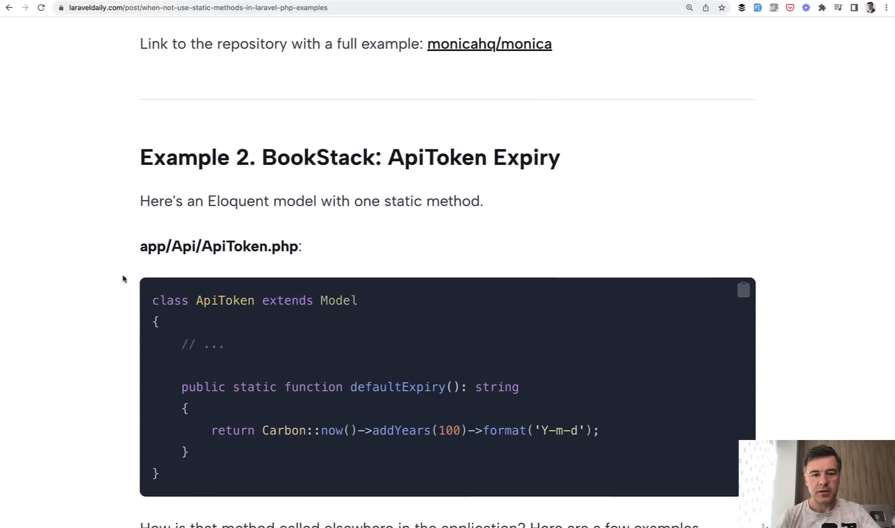
scroll("down", 3)
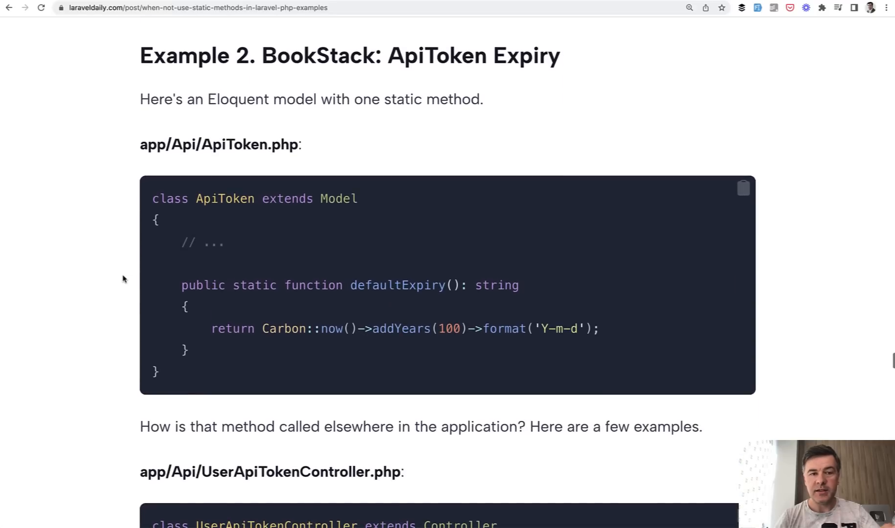
scroll("down", 3)
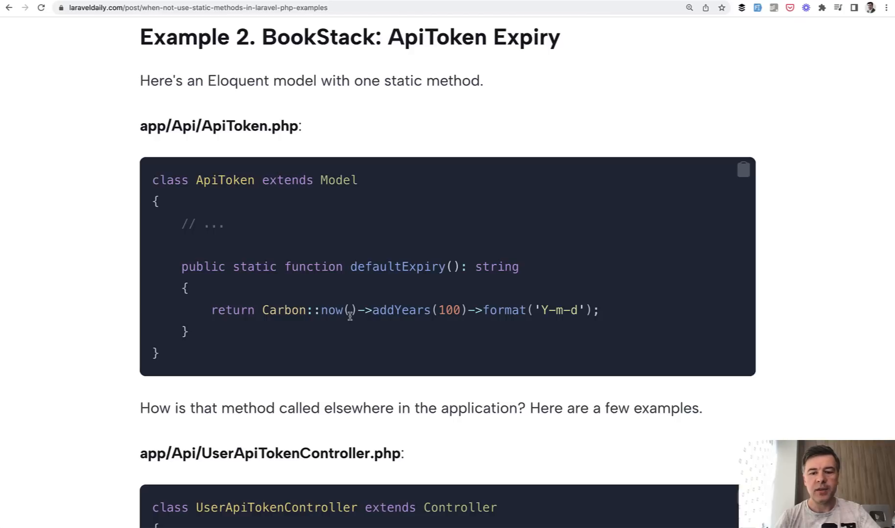
scroll("down", 3)
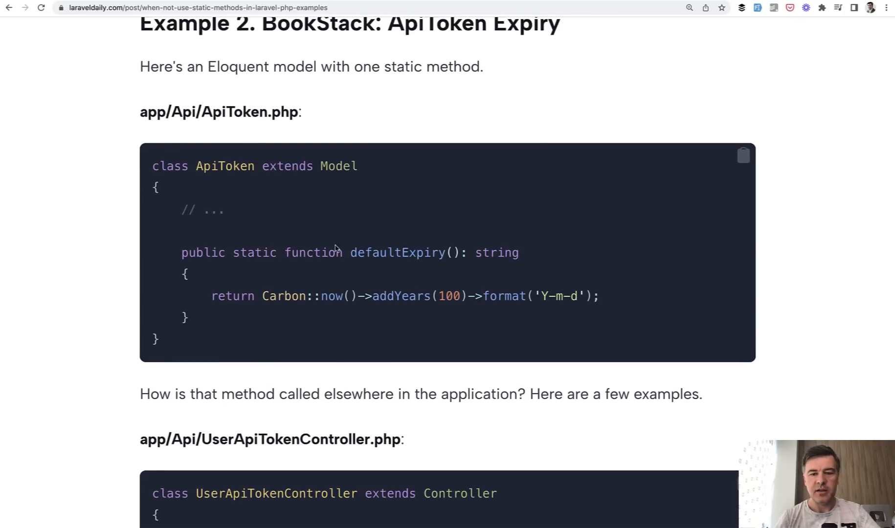
mouse_move(316, 271)
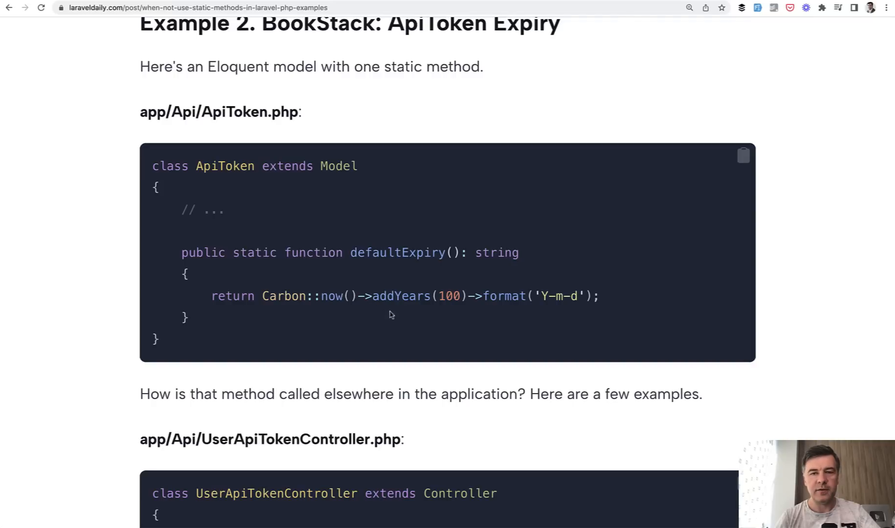
mouse_move(448, 338)
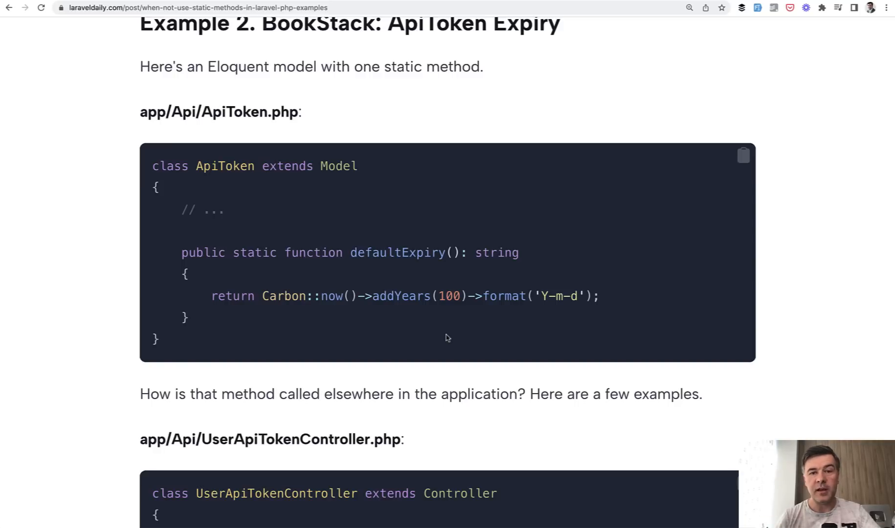
Scroll through the ApiToken controller and DummyContentSeeder usages of defaultExpiry to Example 3.
scroll("down", 3)
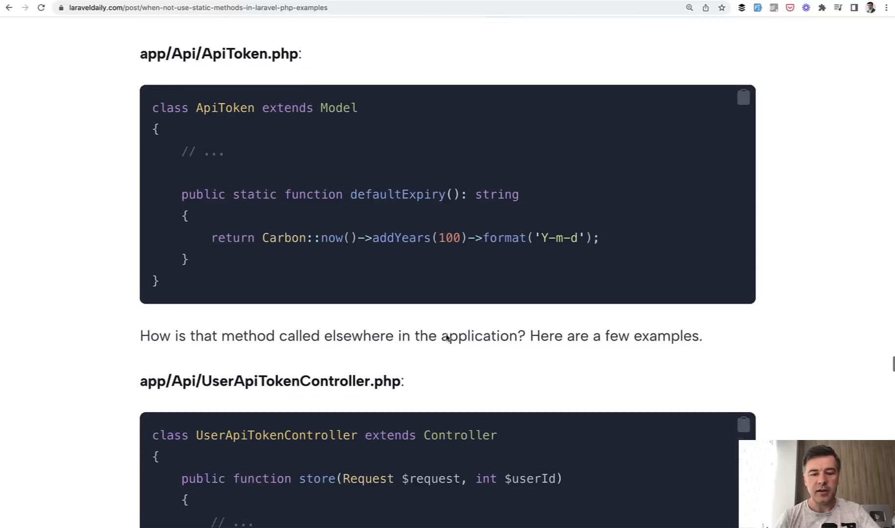
scroll("down", 3)
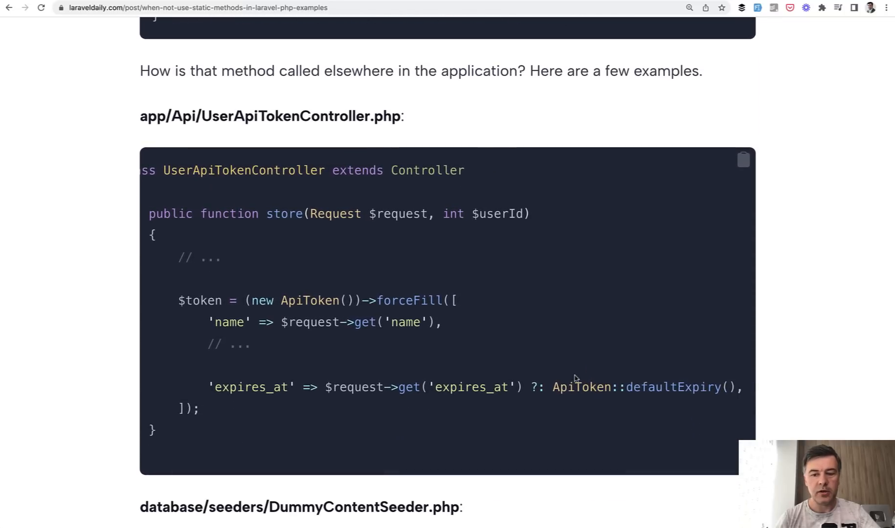
scroll("down", 3)
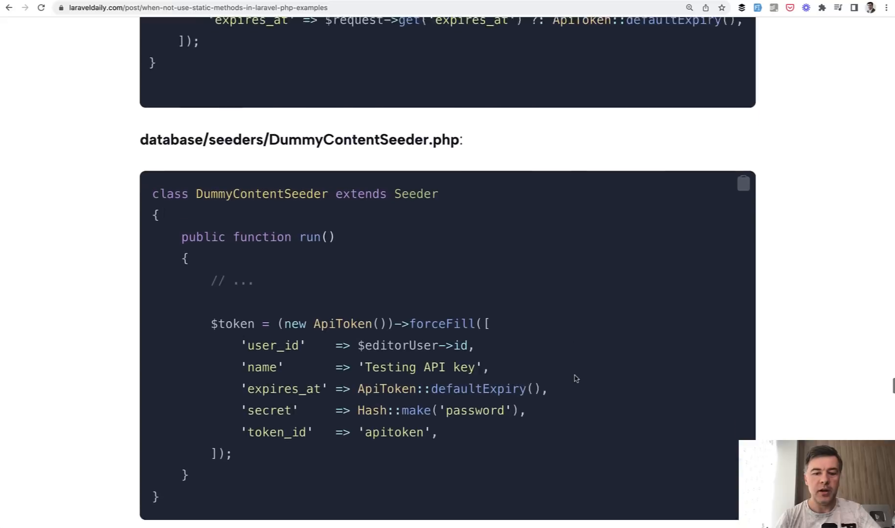
scroll("down", 3)
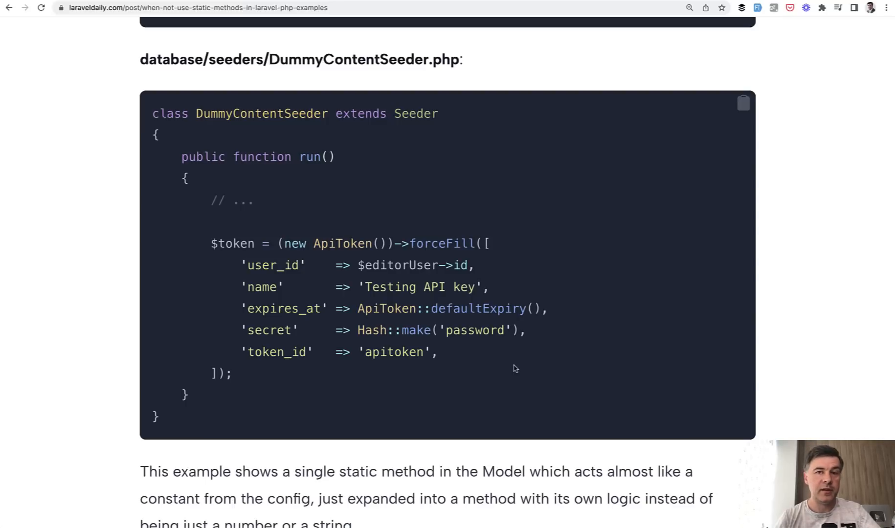
scroll("down", 3)
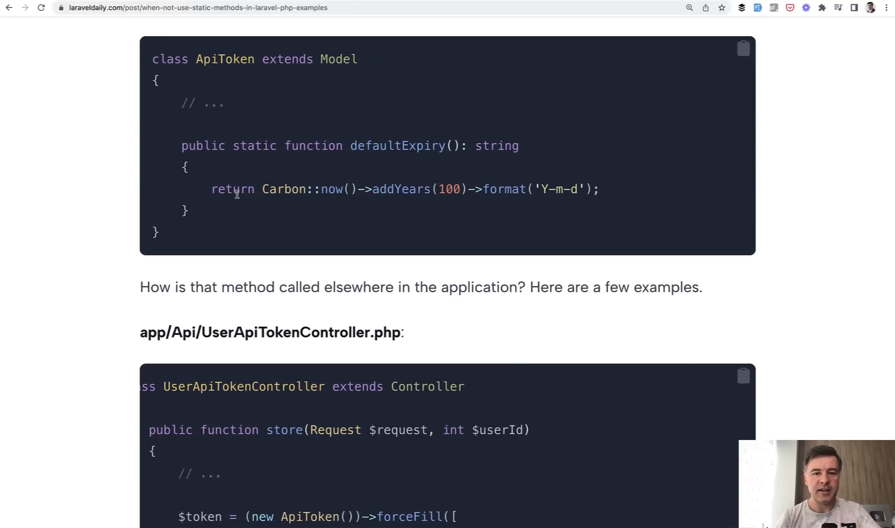
mouse_move(401, 308)
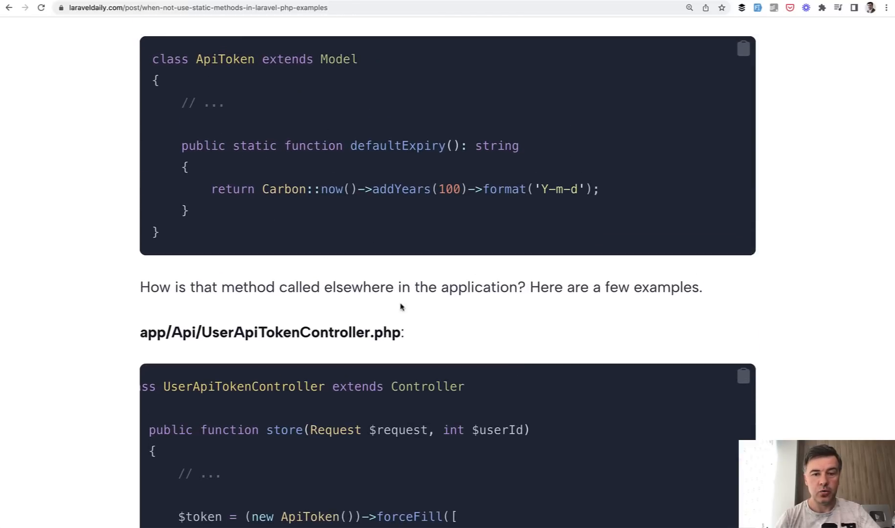
scroll("down", 3)
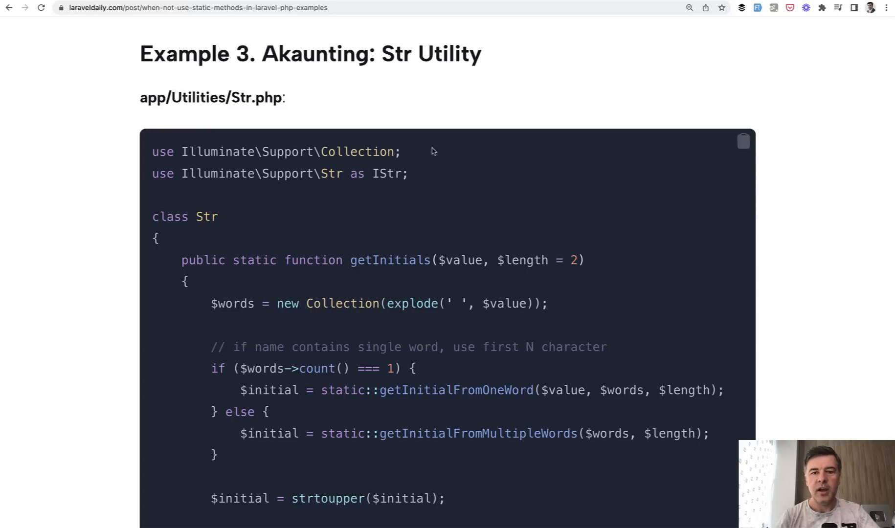
mouse_move(365, 219)
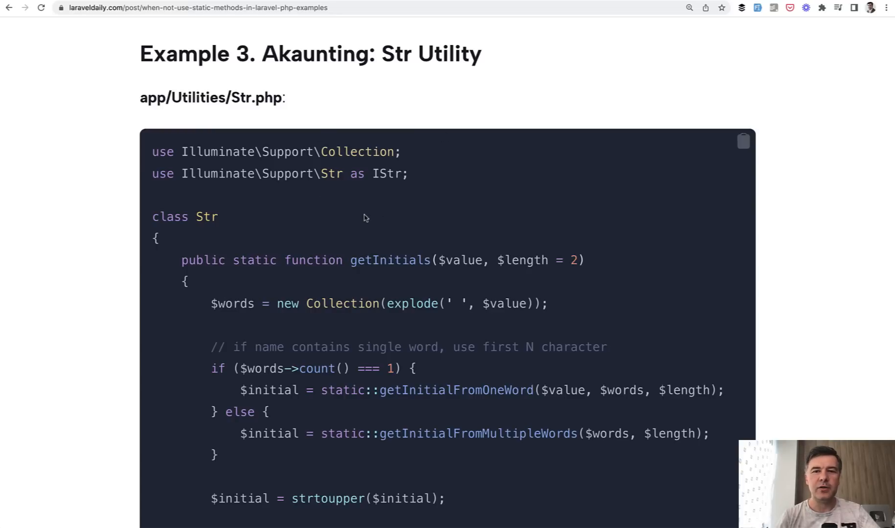
Scroll through Example 3, Akaunting's Str utility with static getInitials.
scroll("down", 3)
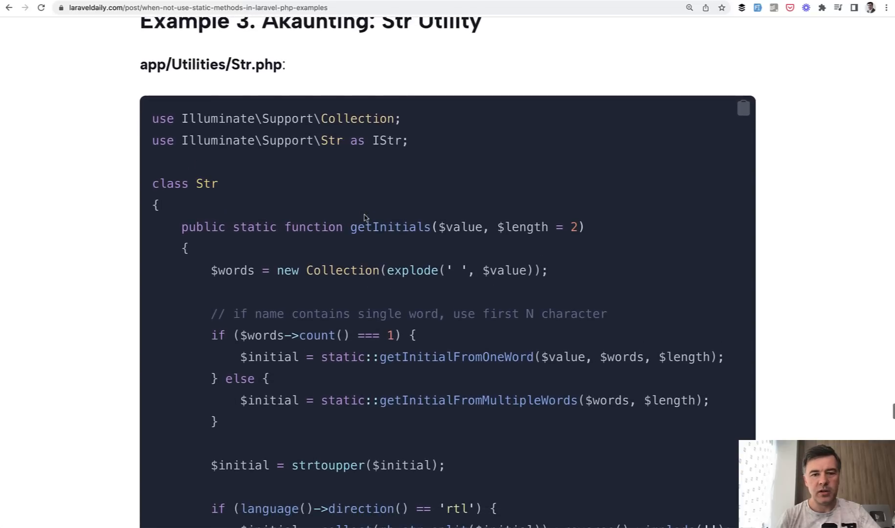
scroll("down", 3)
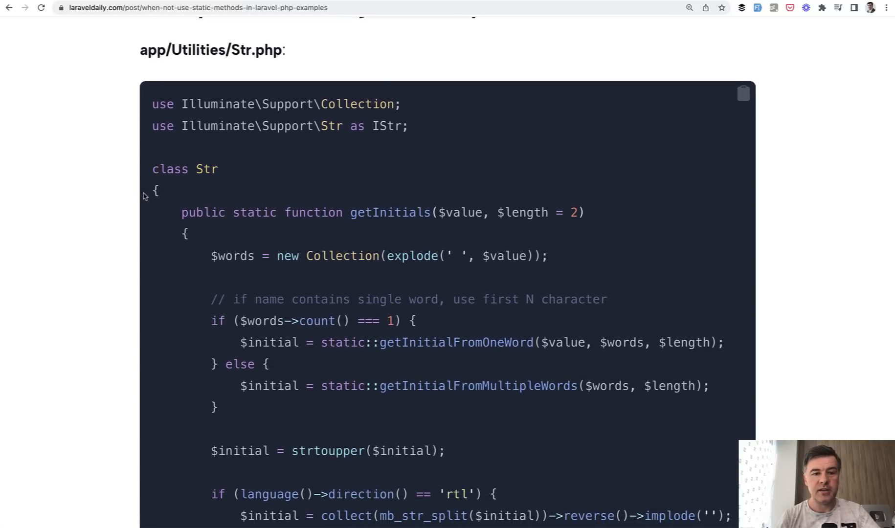
scroll("down", 3)
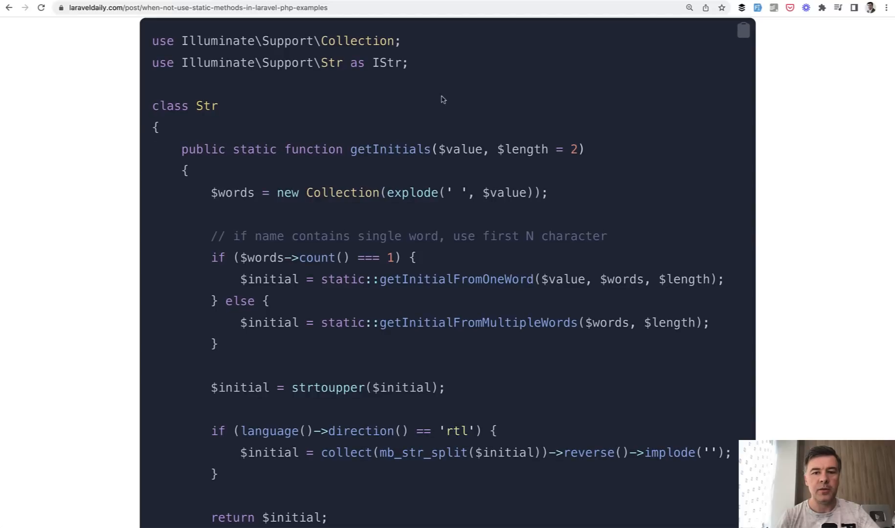
mouse_move(423, 173)
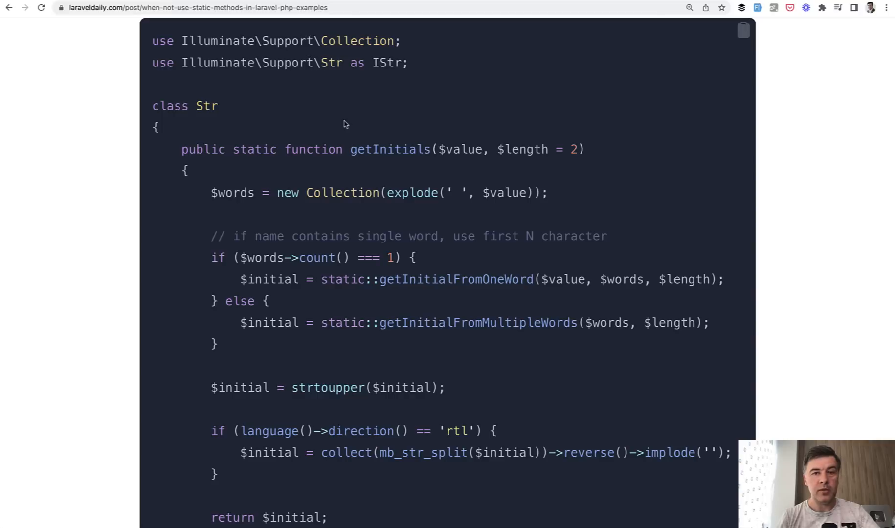
mouse_move(392, 160)
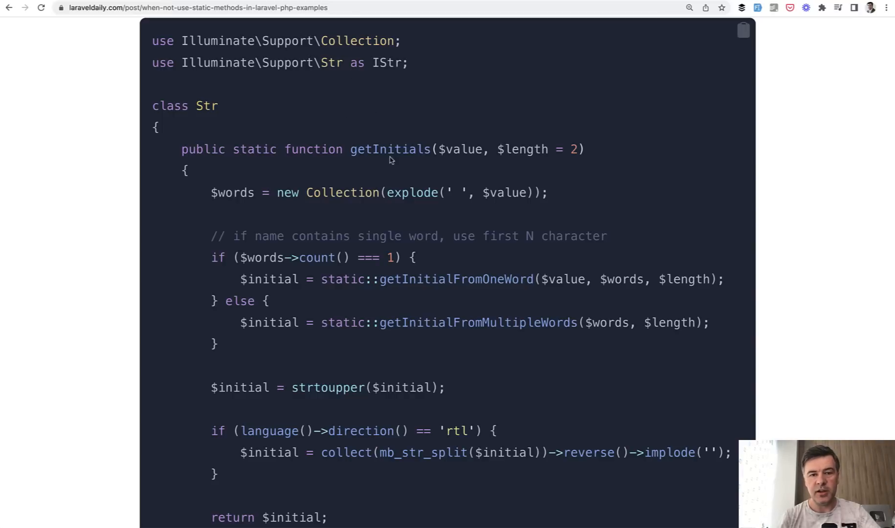
scroll("down", 3)
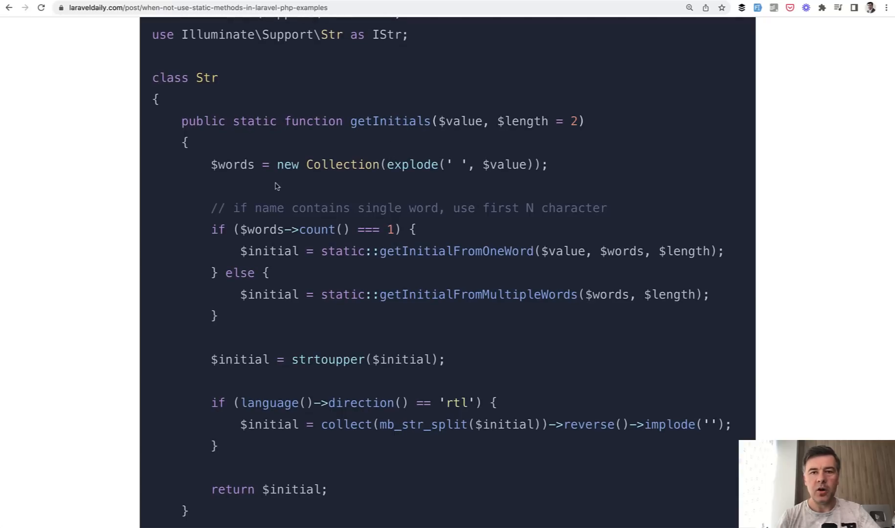
scroll("down", 3)
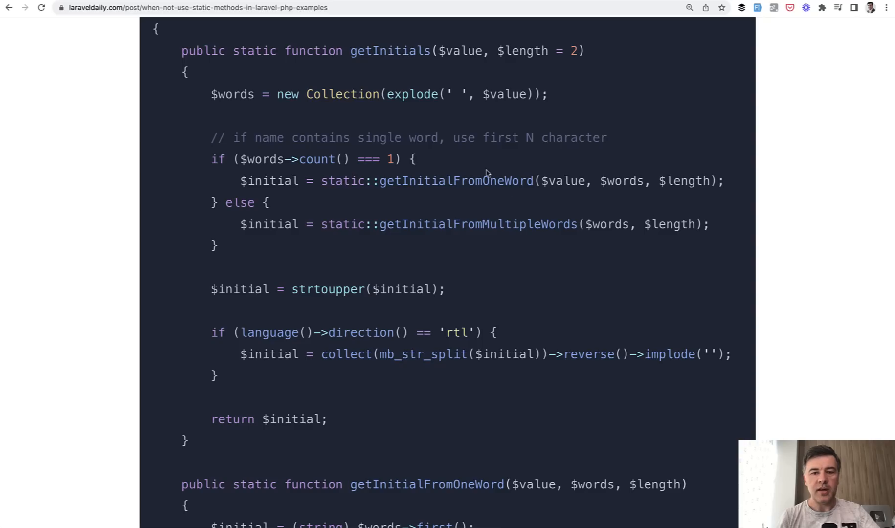
Scroll to selectInitialFromMultipleInitials and the start of the Eloquent accessor usages in Item.php.
scroll("down", 3)
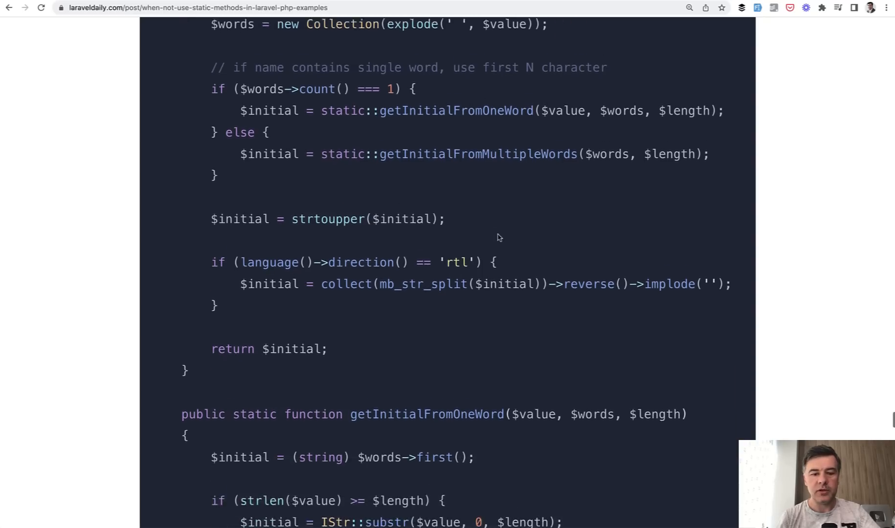
scroll("down", 3)
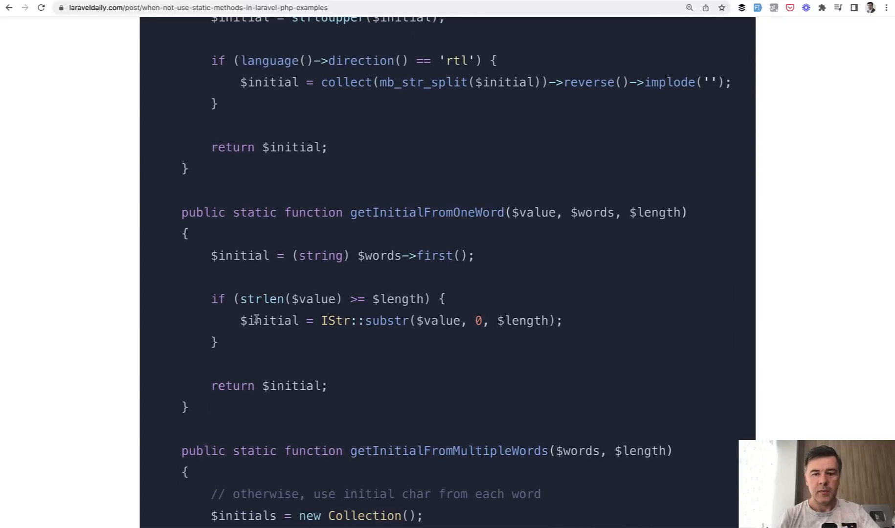
scroll("down", 3)
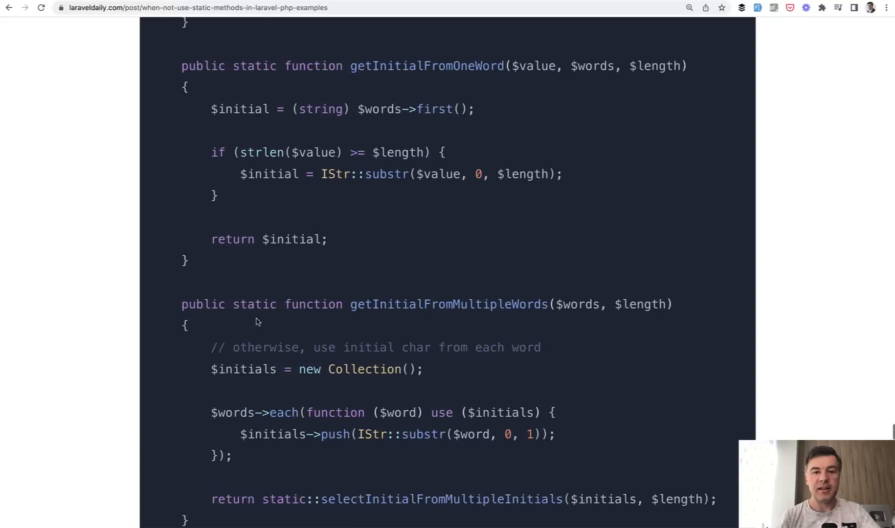
scroll("up", 3)
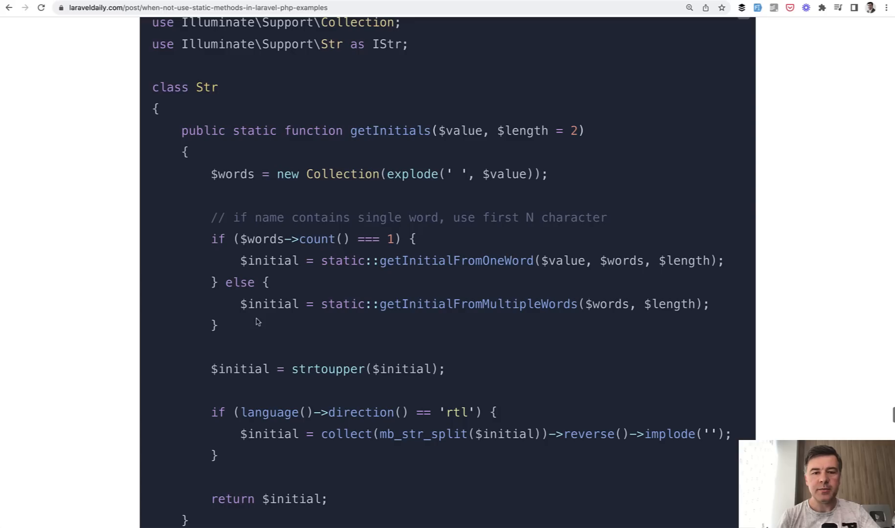
scroll("down", 3)
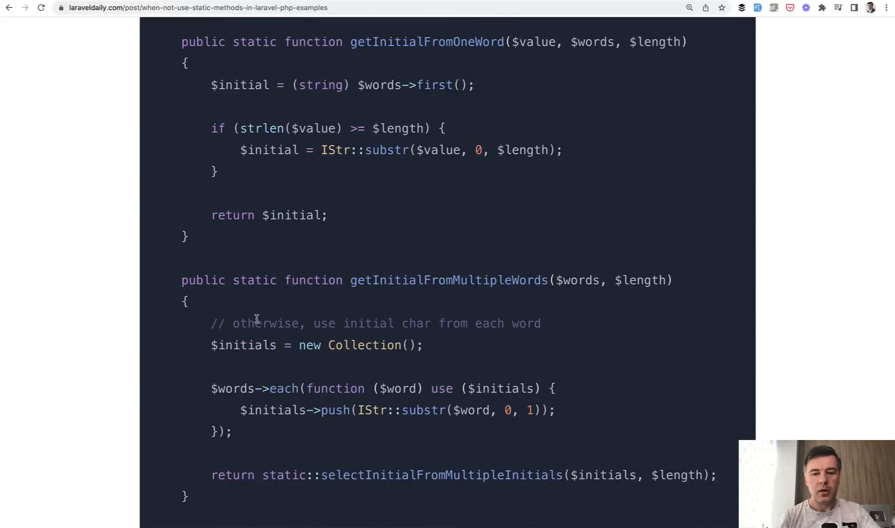
scroll("down", 3)
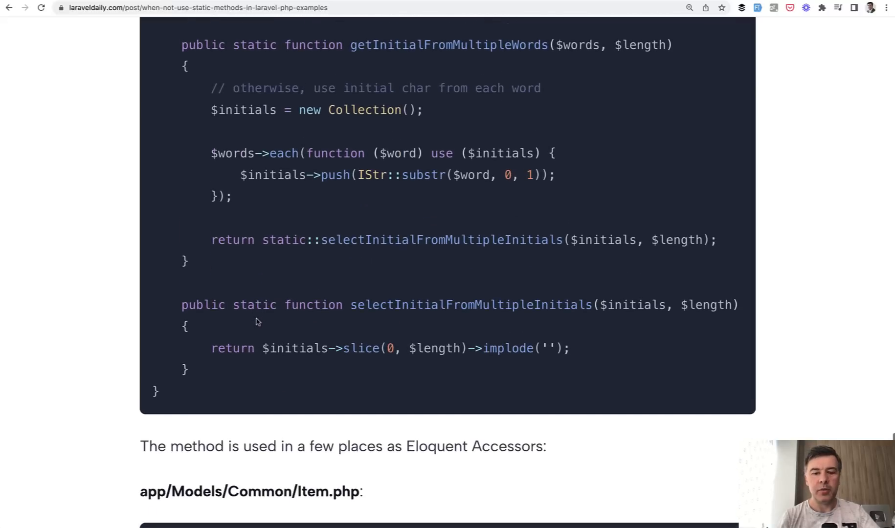
Scroll the article to the Item.php and Contact.php accessors calling Str::getInitials.
scroll("down", 3)
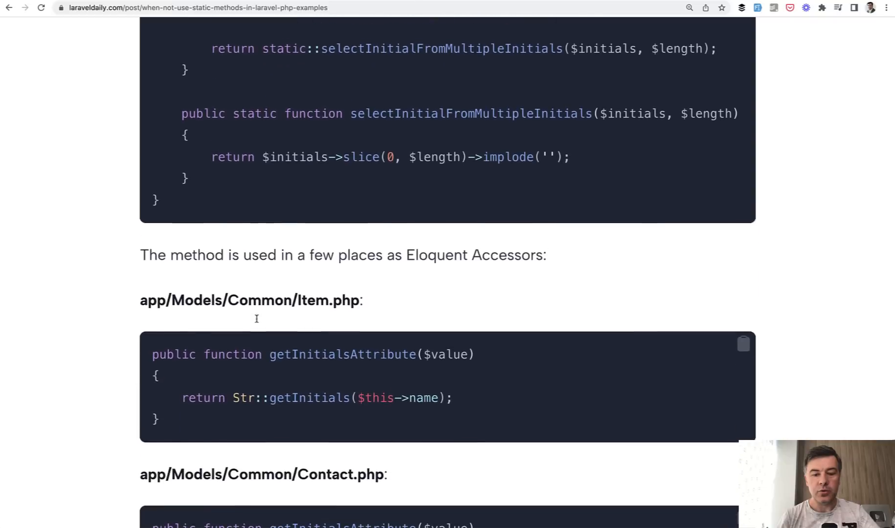
scroll("down", 3)
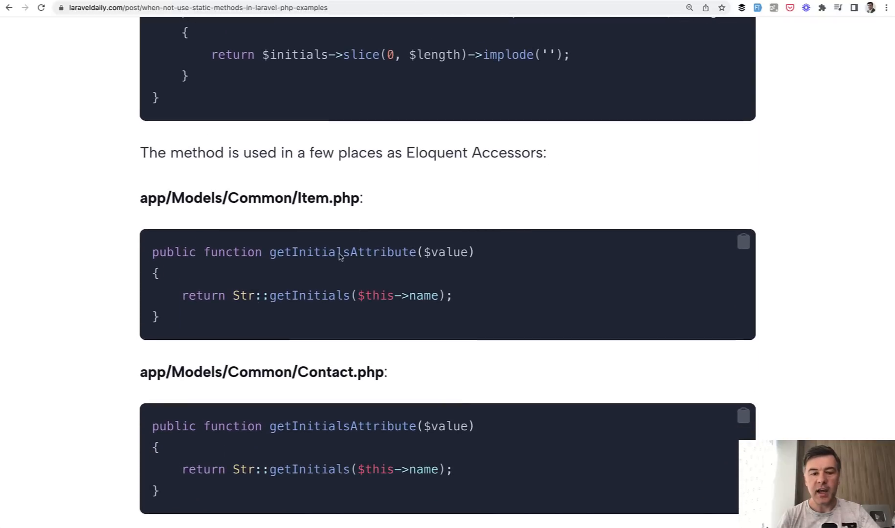
scroll("down", 3)
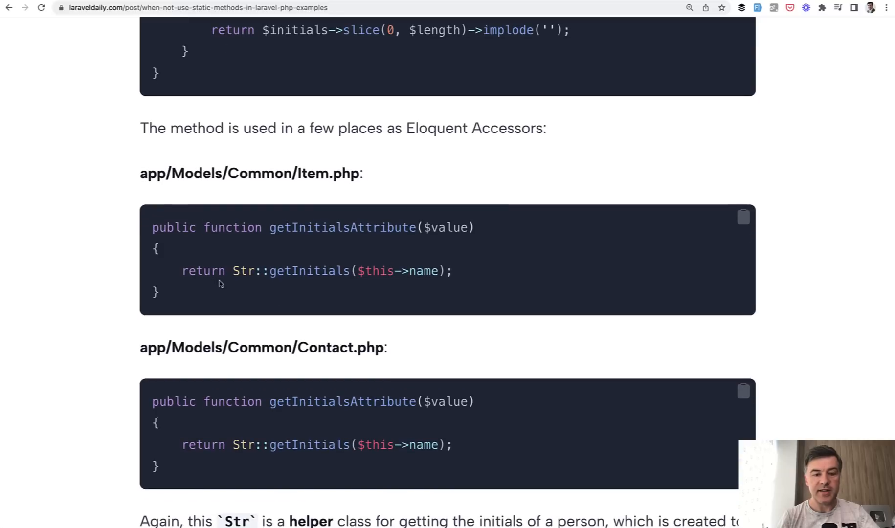
scroll("down", 3)
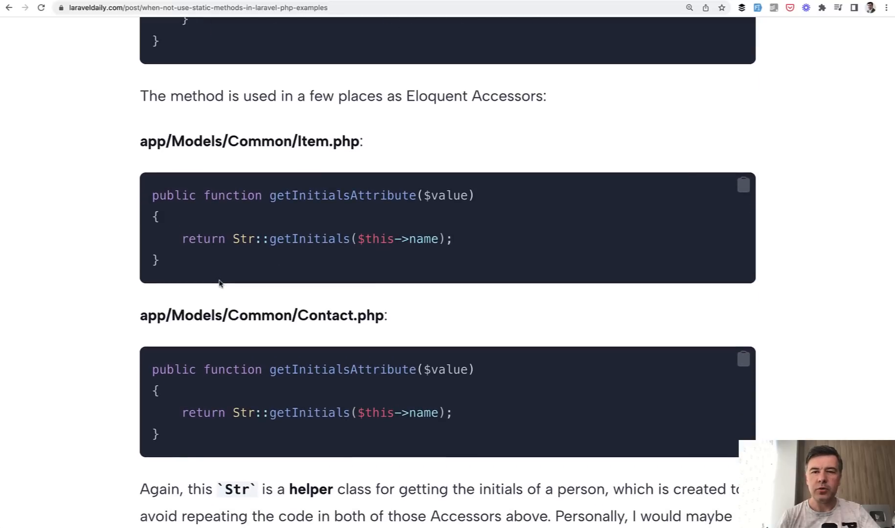